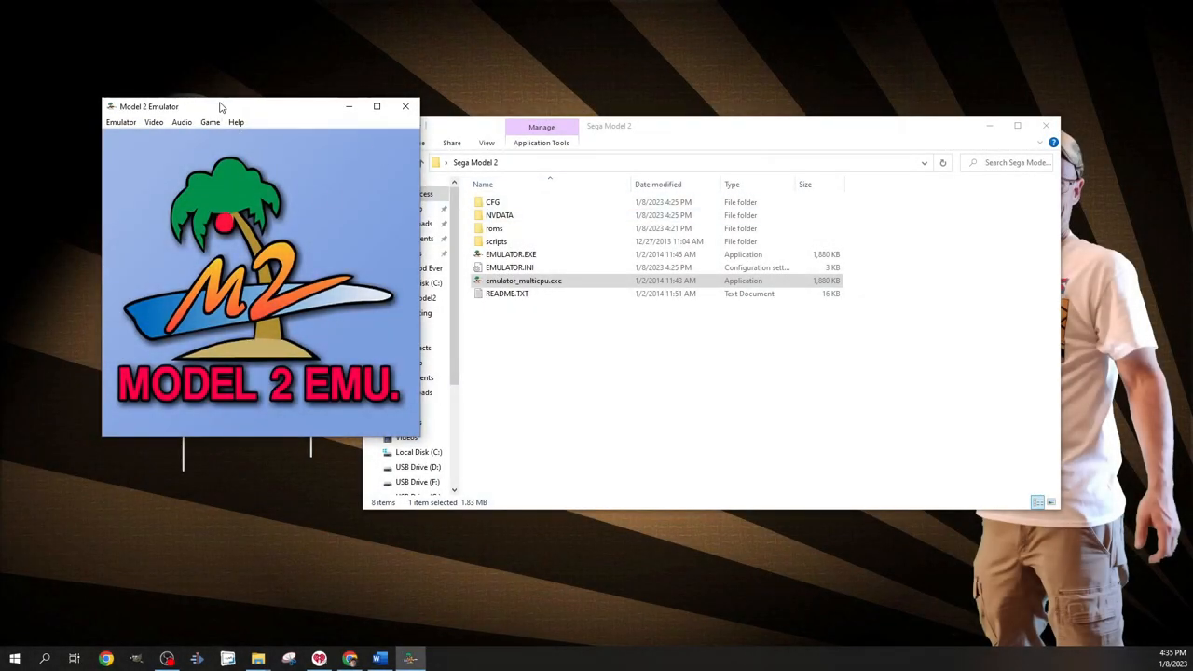
Load Daytona USA from the Emulator > Load Rom game list.
{"action": "left_click_drag", "start_coordinate": [149, 104], "coordinate": [593, 161]}
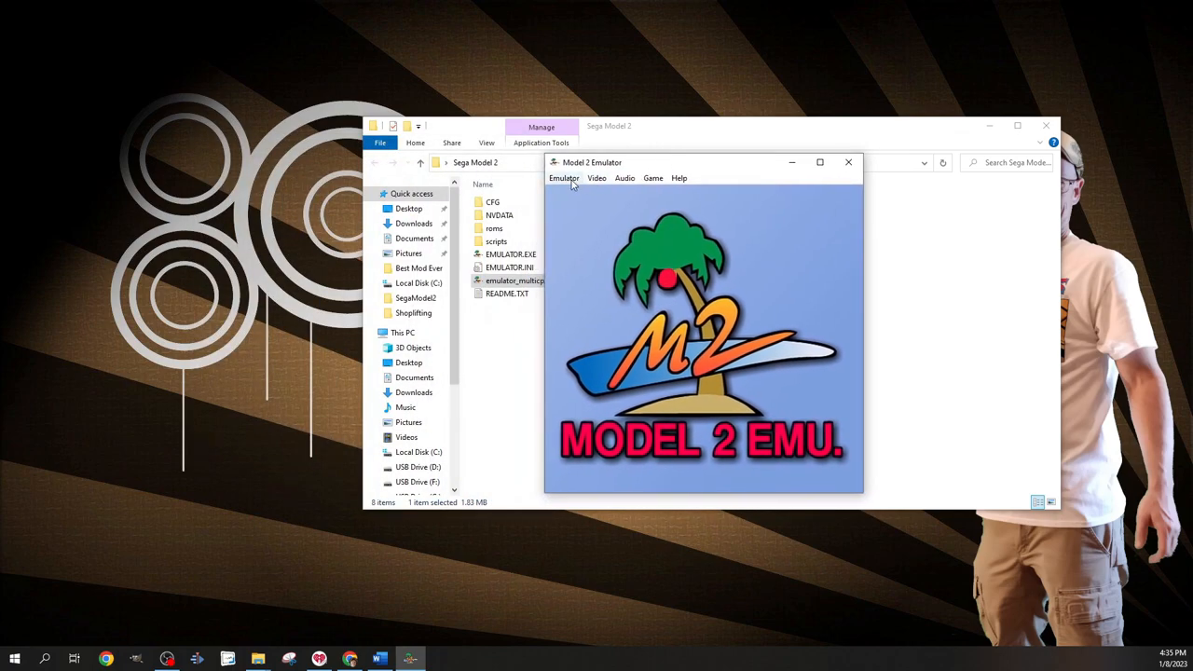
{"action": "left_click", "coordinate": [562, 179]}
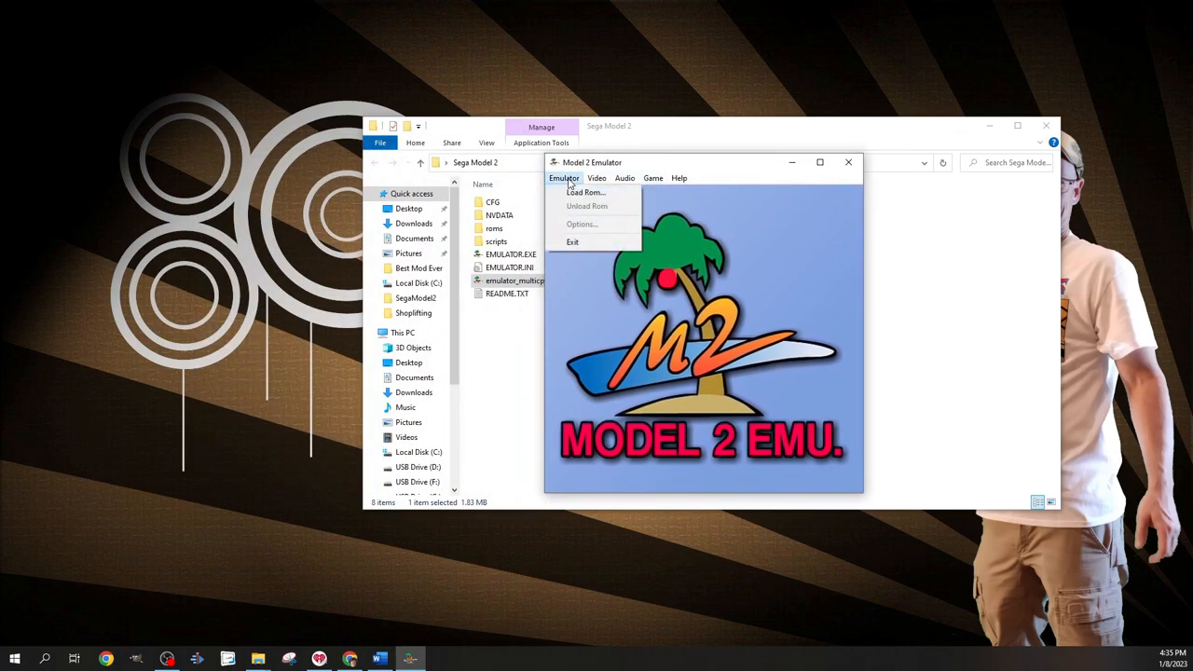
{"action": "left_click", "coordinate": [585, 192]}
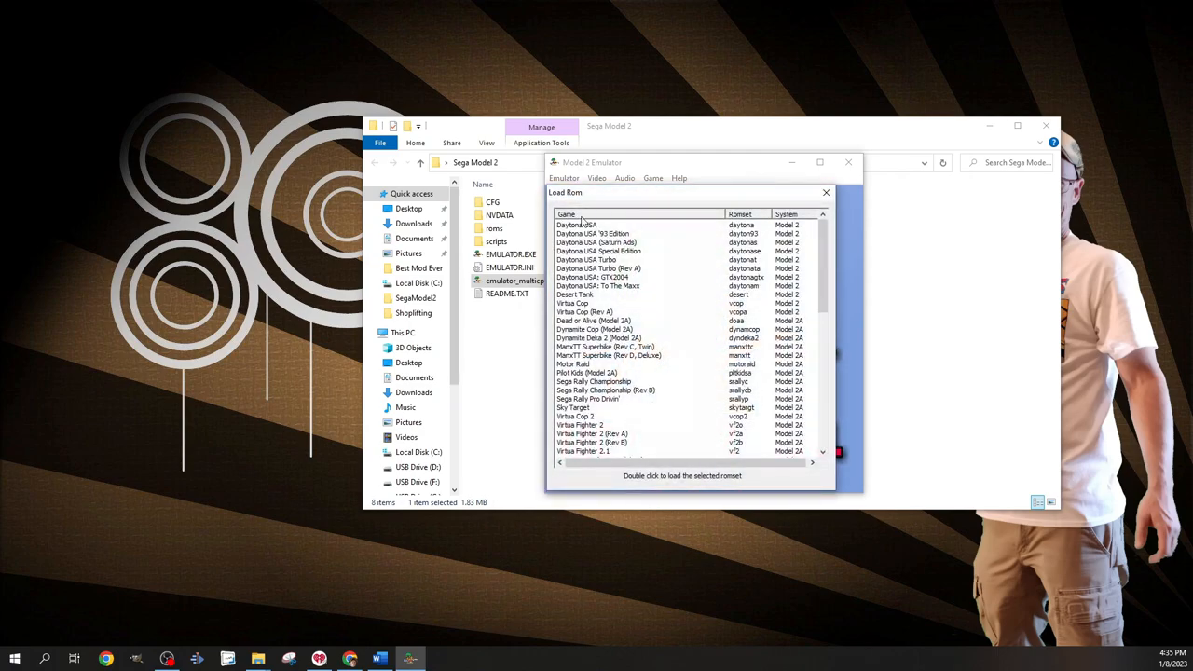
{"action": "left_click", "coordinate": [578, 223]}
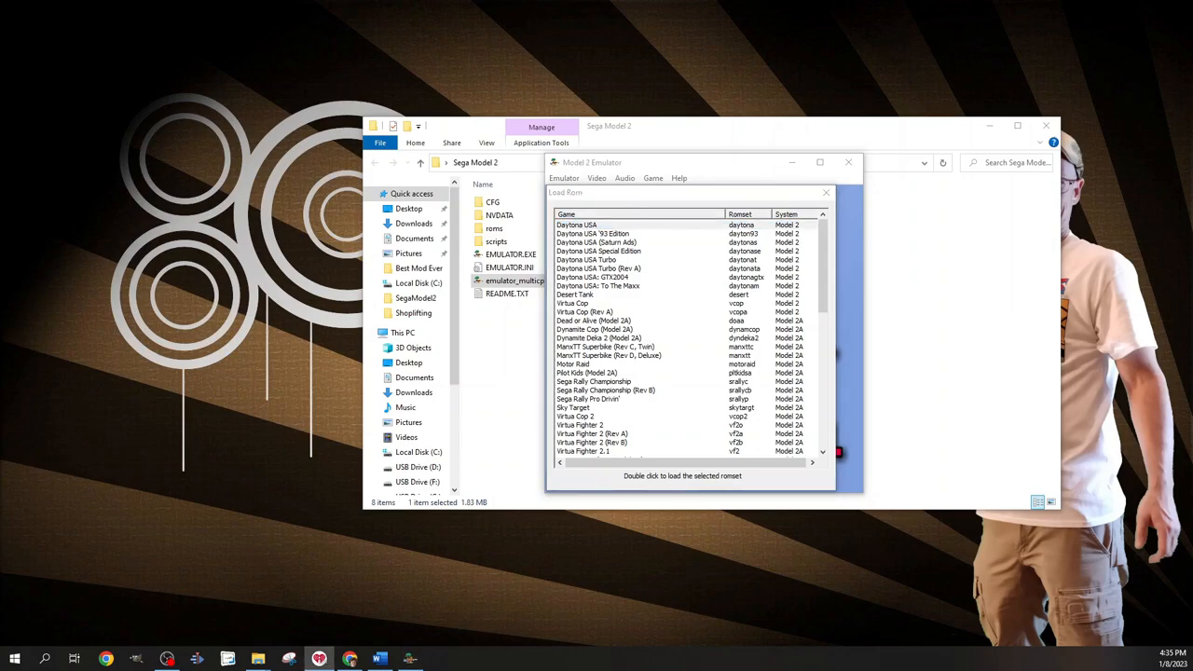
{"action": "left_click", "coordinate": [576, 223]}
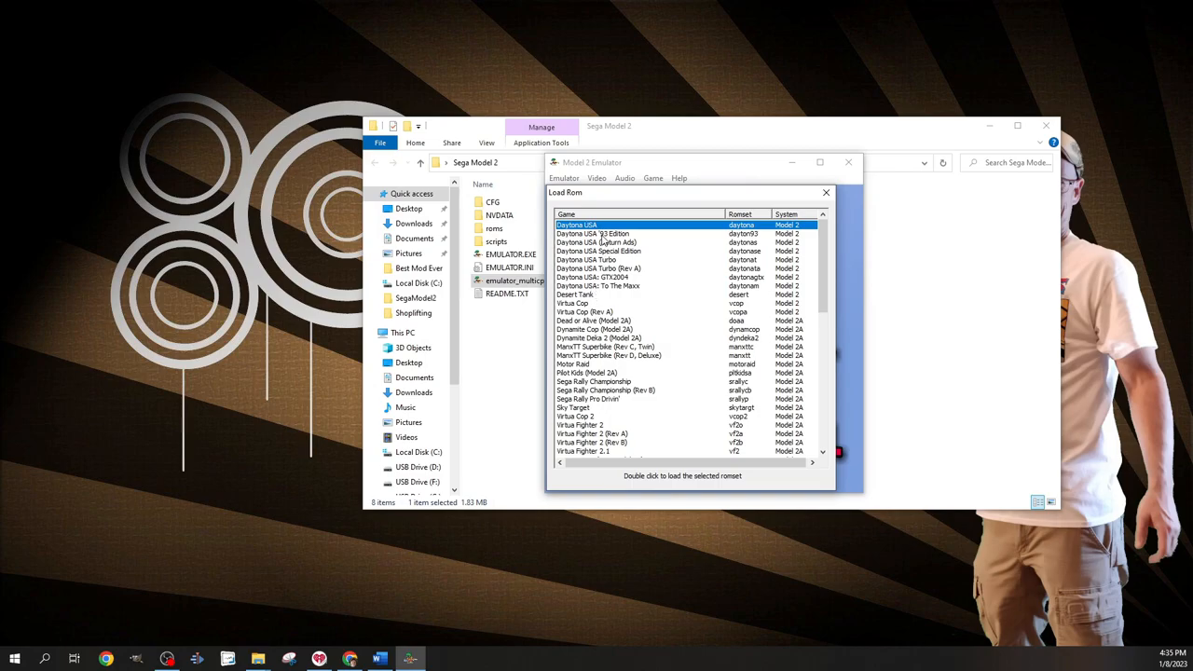
{"action": "double_click", "coordinate": [577, 224]}
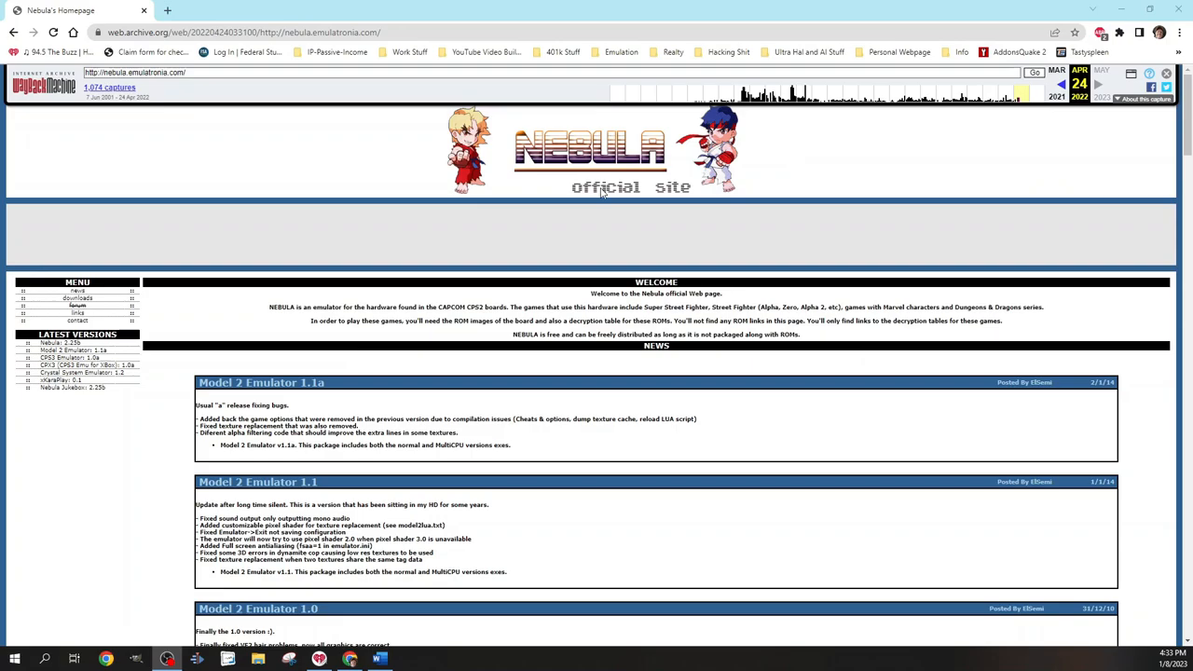
Go to the archived Nebula site's Downloads page and scroll through the emulator files.
{"action": "scroll", "scroll_direction": "down", "scroll_amount": 3}
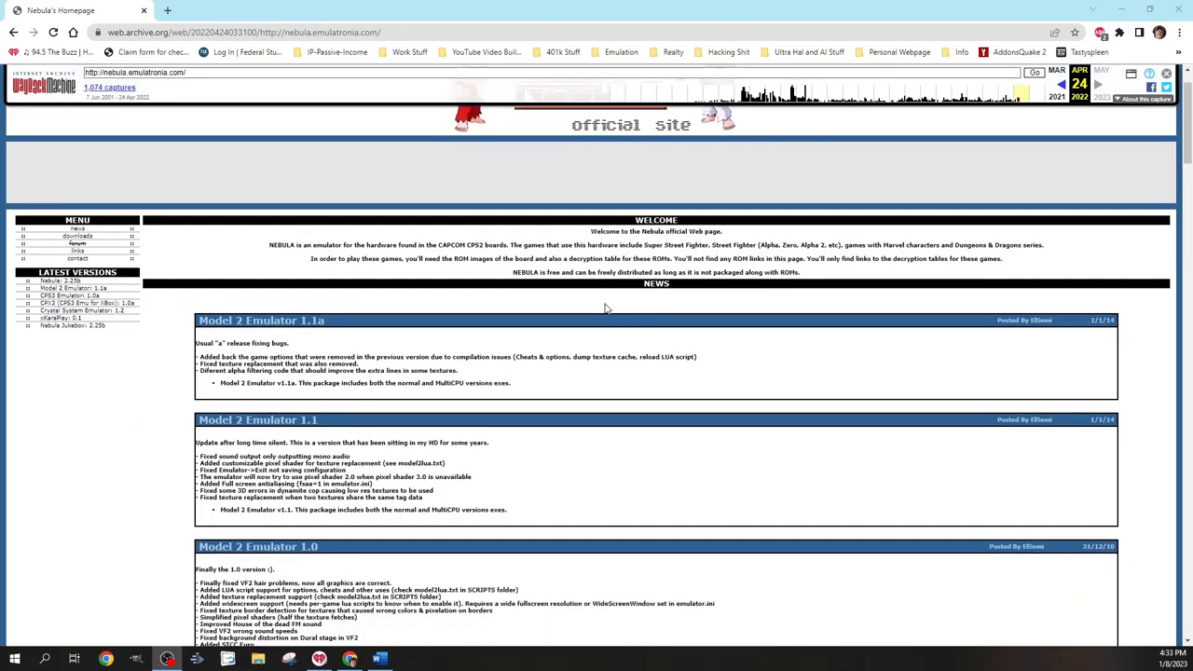
{"action": "scroll", "scroll_direction": "down", "scroll_amount": 3}
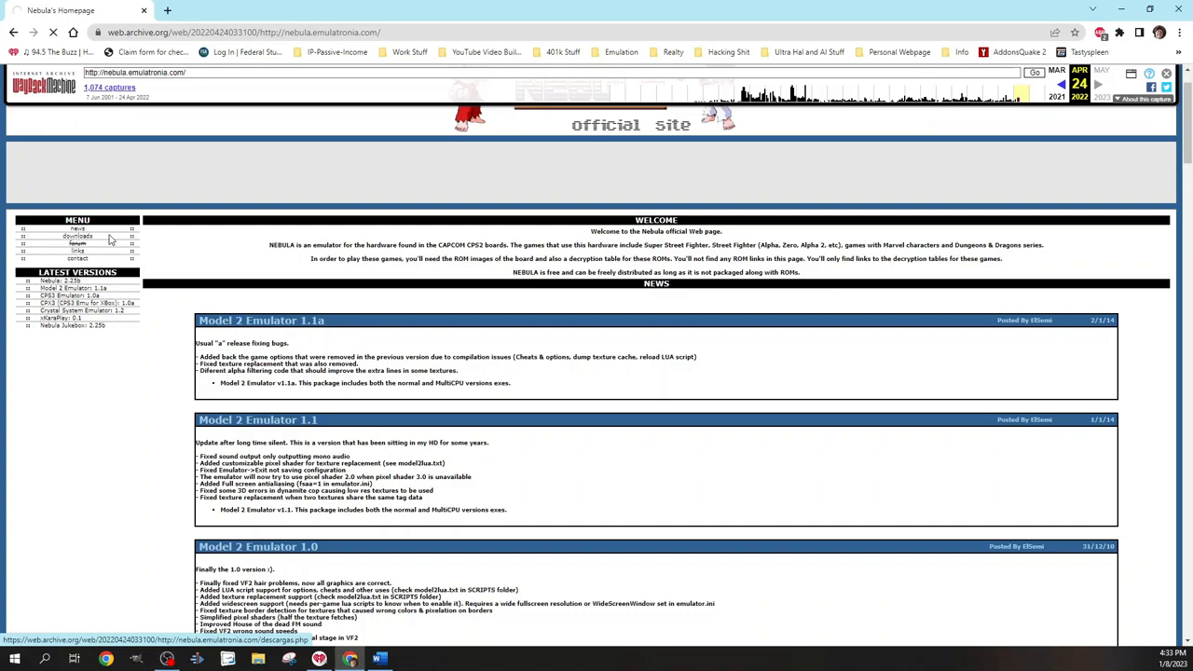
{"action": "left_click", "coordinate": [78, 235]}
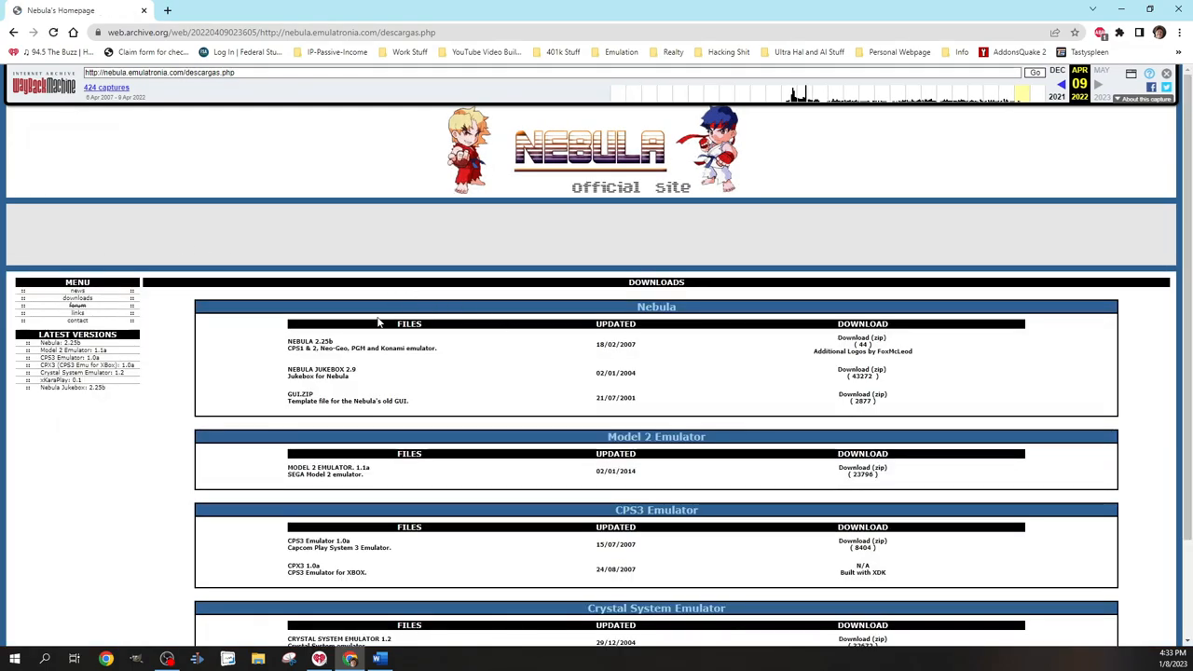
{"action": "scroll", "scroll_direction": "down", "scroll_amount": 3}
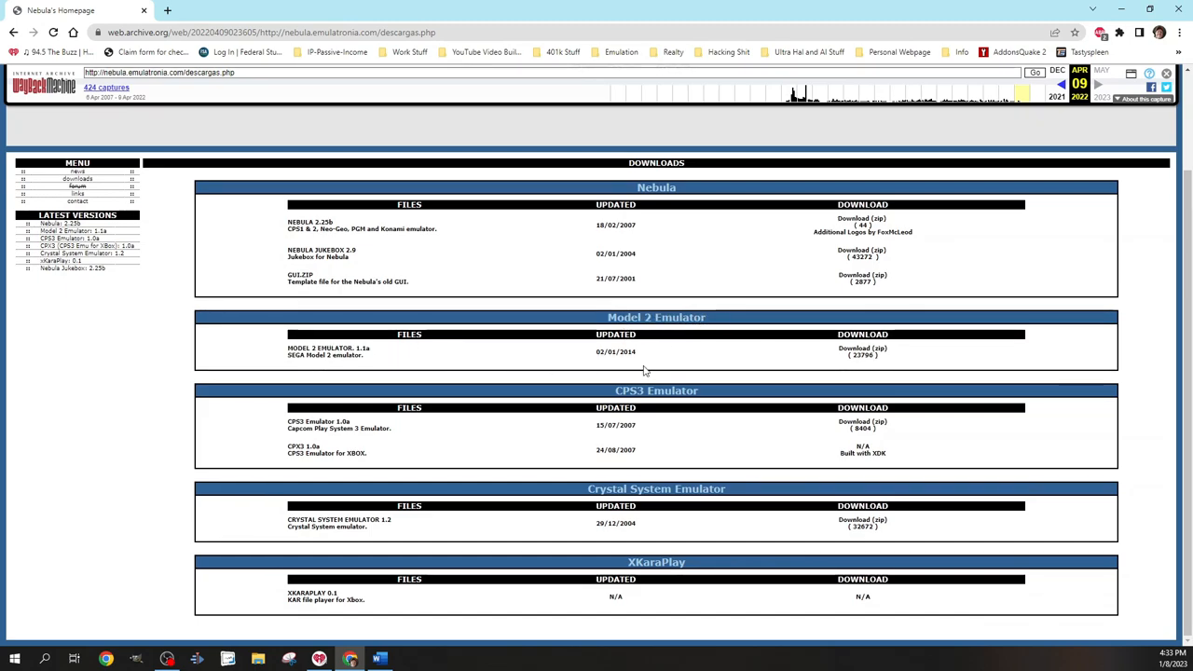
{"action": "mouse_move", "coordinate": [853, 350]}
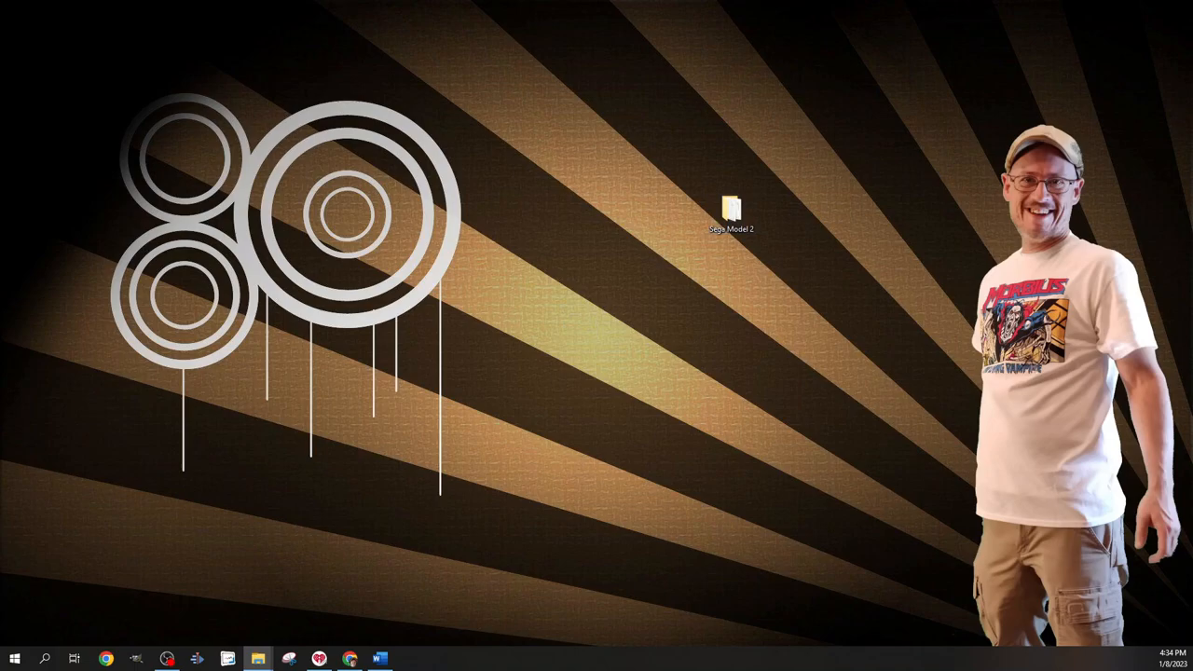
Browse from the desktop Sega Model 2 folder into its roms folder of zip archives.
{"action": "double_click", "coordinate": [730, 209]}
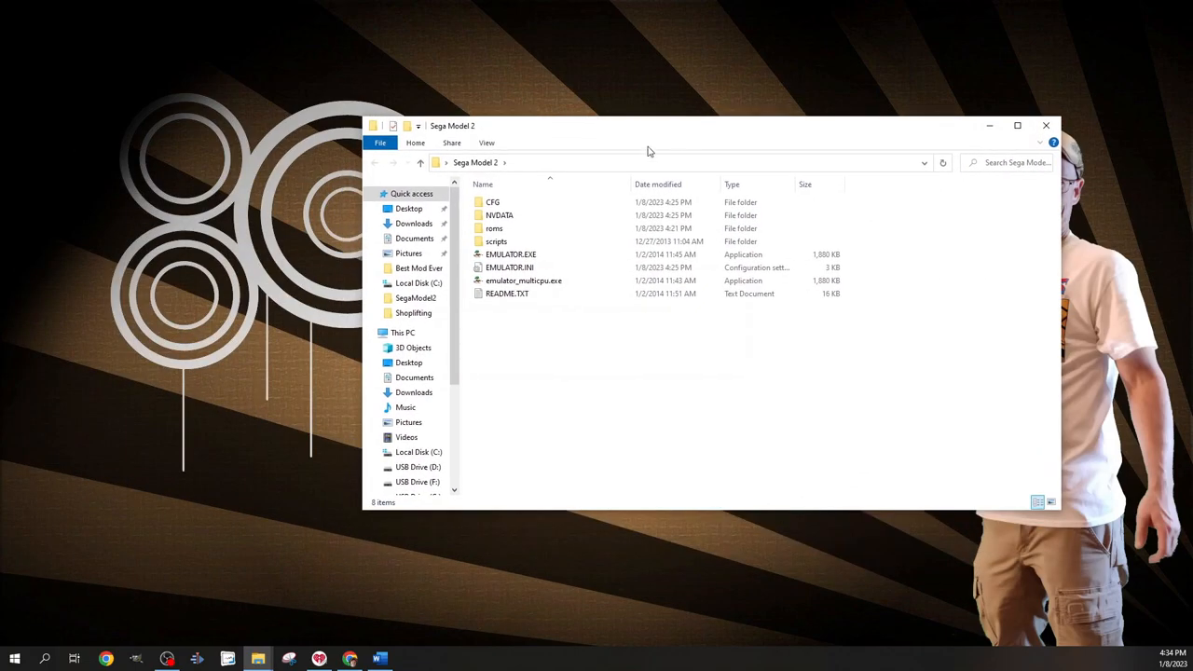
{"action": "left_click", "coordinate": [524, 279]}
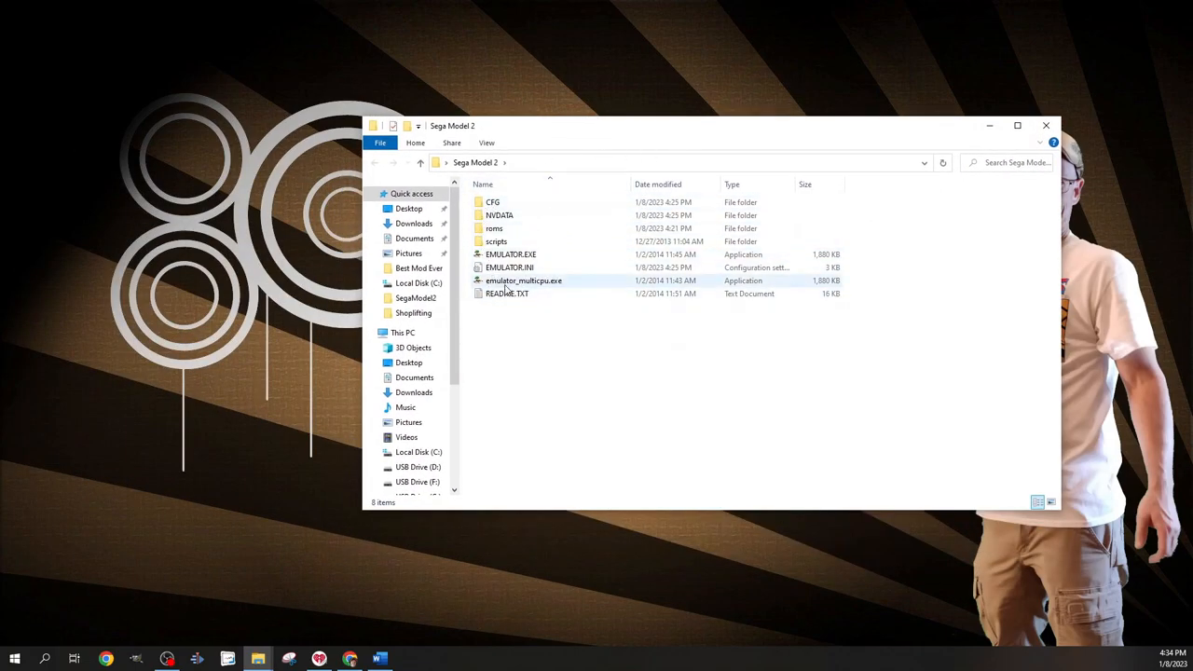
{"action": "mouse_move", "coordinate": [524, 279]}
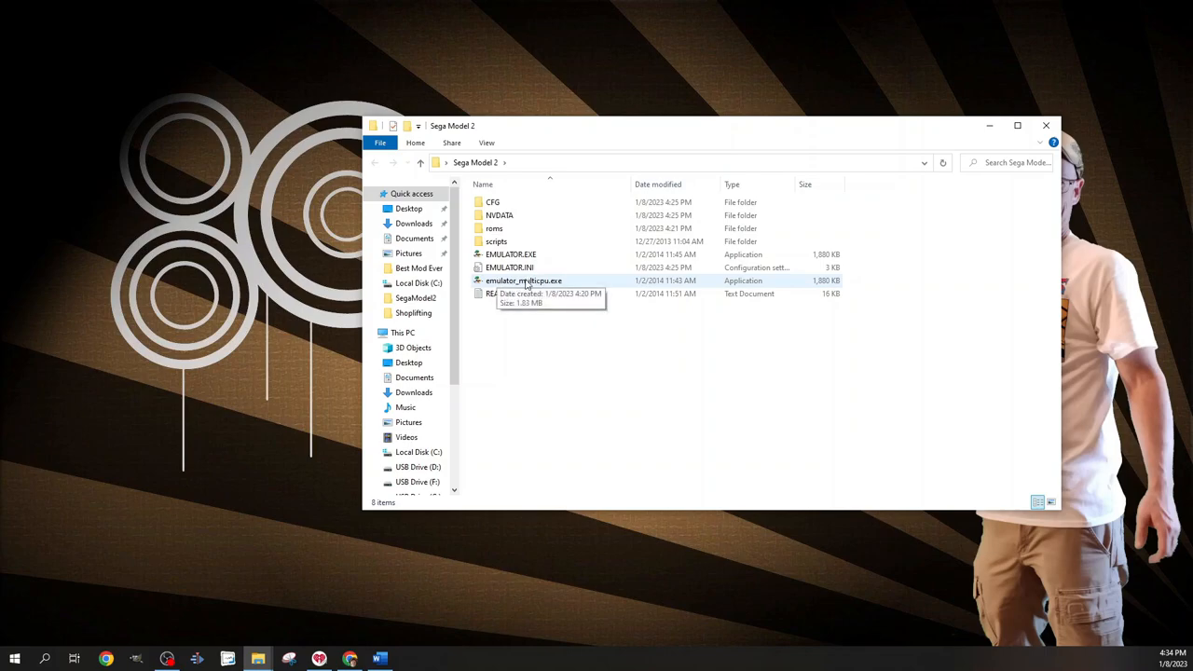
{"action": "mouse_move", "coordinate": [15, 578]}
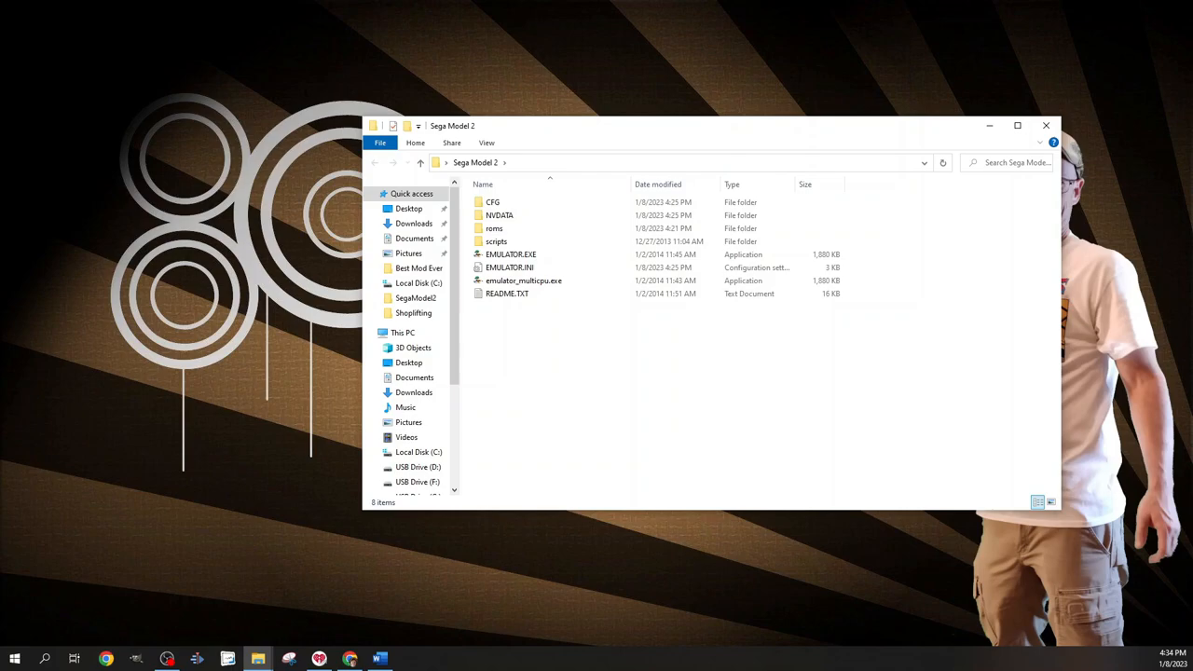
{"action": "left_click", "coordinate": [493, 227]}
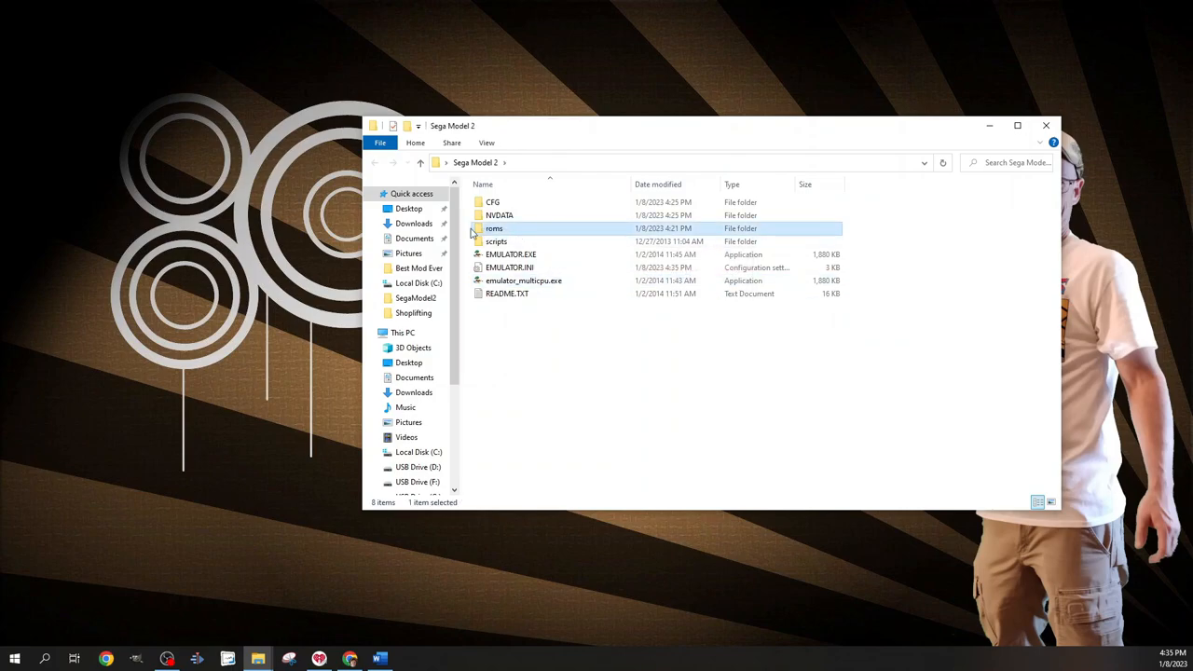
{"action": "double_click", "coordinate": [493, 227]}
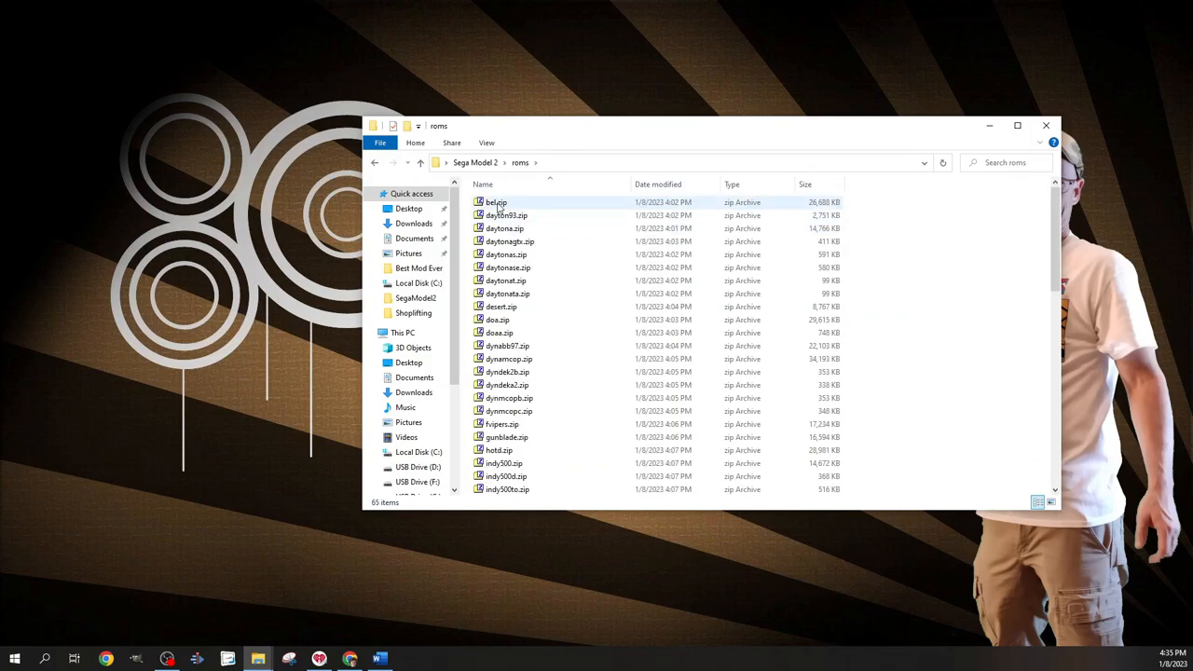
{"action": "scroll", "scroll_direction": "down", "scroll_amount": 3}
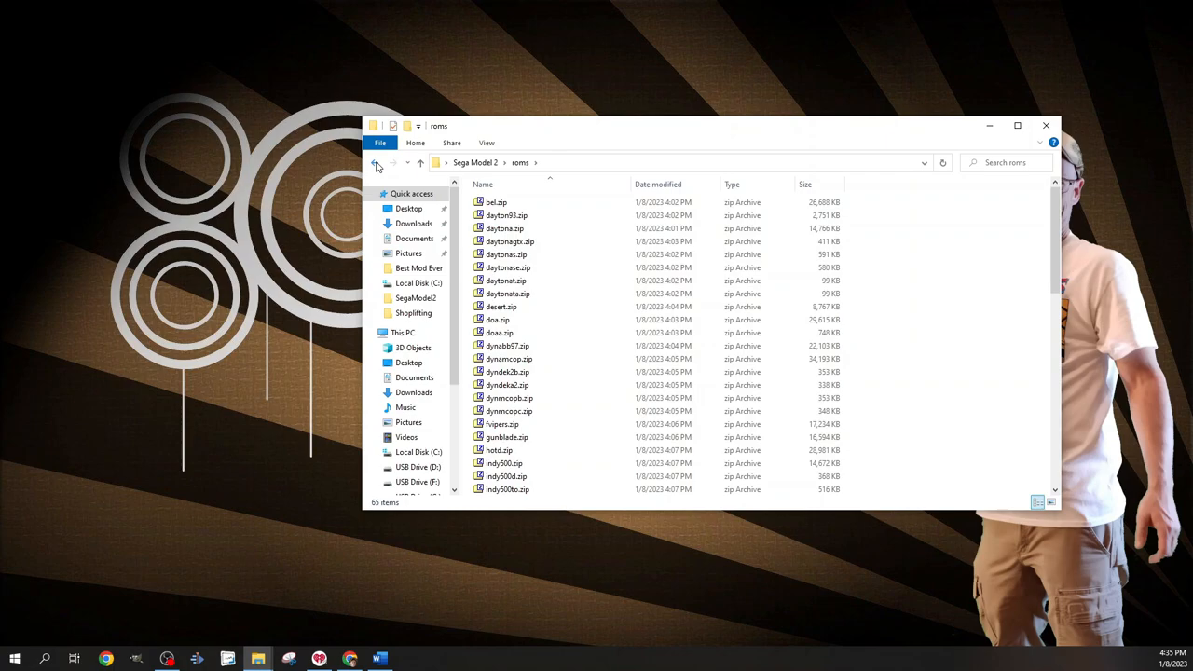
Edit EMULATOR.INI with Notepad++ and highlight the roms path on the Dir1 line.
{"action": "left_click", "coordinate": [376, 162]}
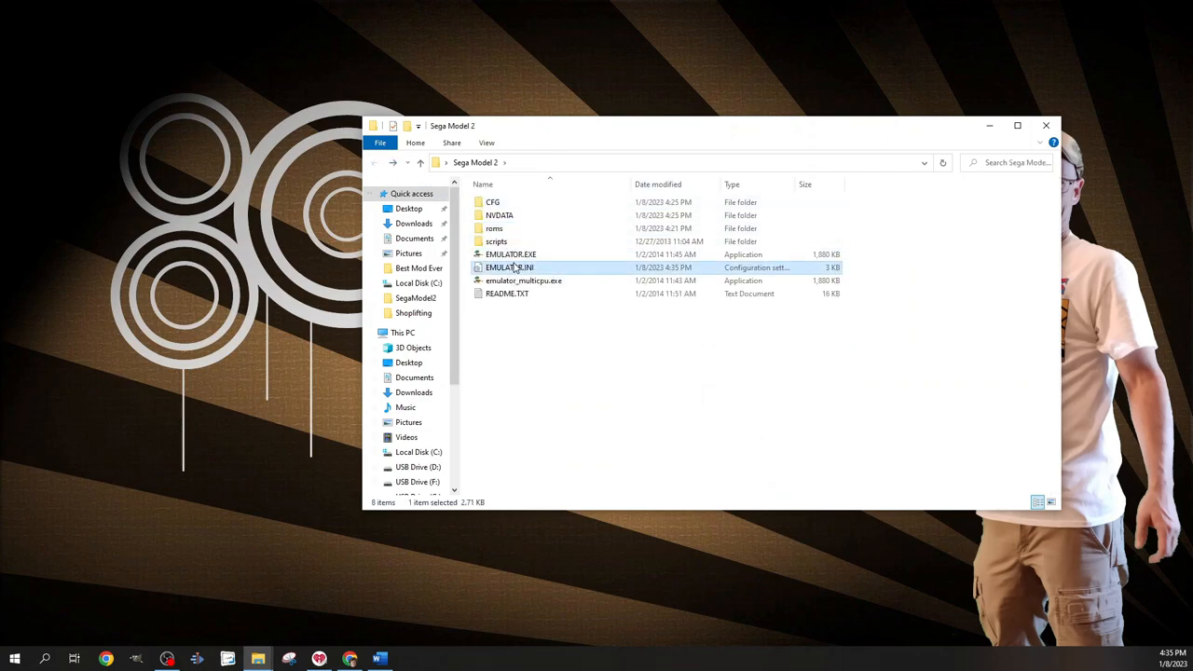
{"action": "right_click", "coordinate": [511, 269]}
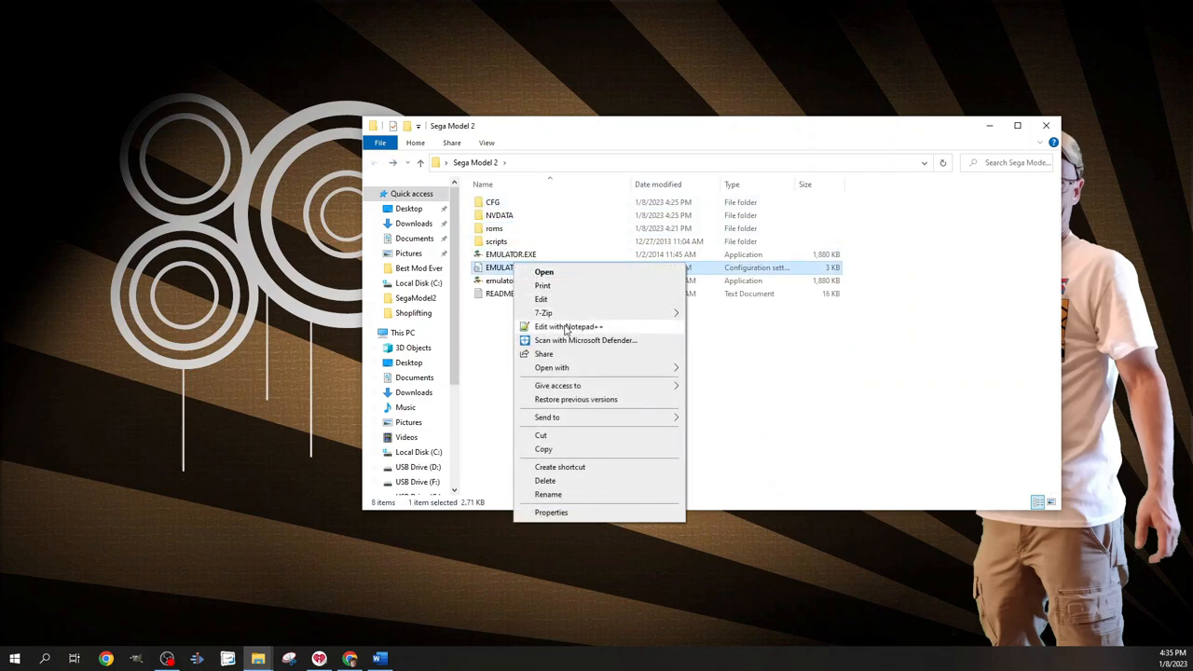
{"action": "left_click", "coordinate": [566, 326]}
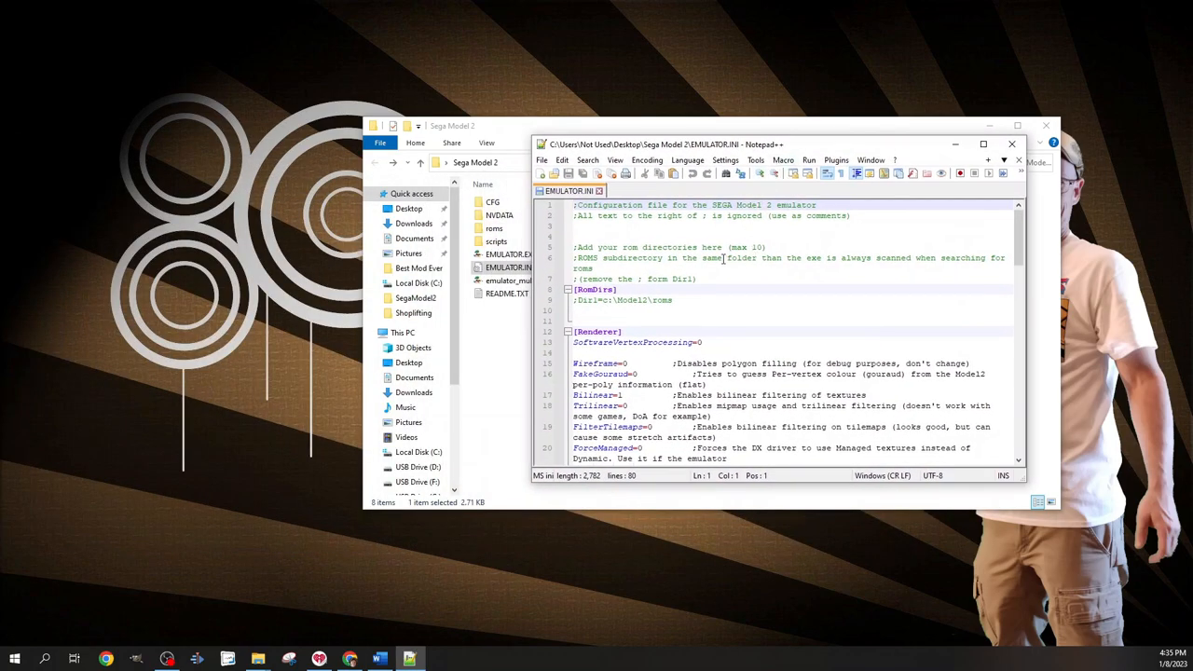
{"action": "left_click", "coordinate": [982, 144]}
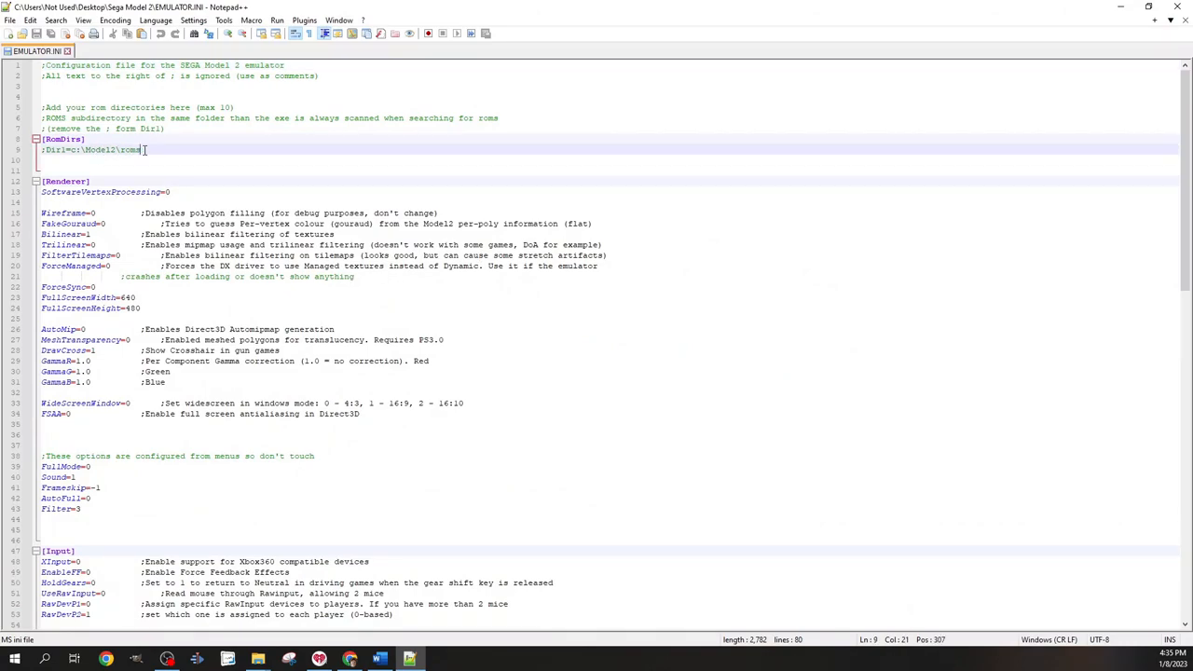
{"action": "left_click_drag", "start_coordinate": [139, 149], "coordinate": [67, 149]}
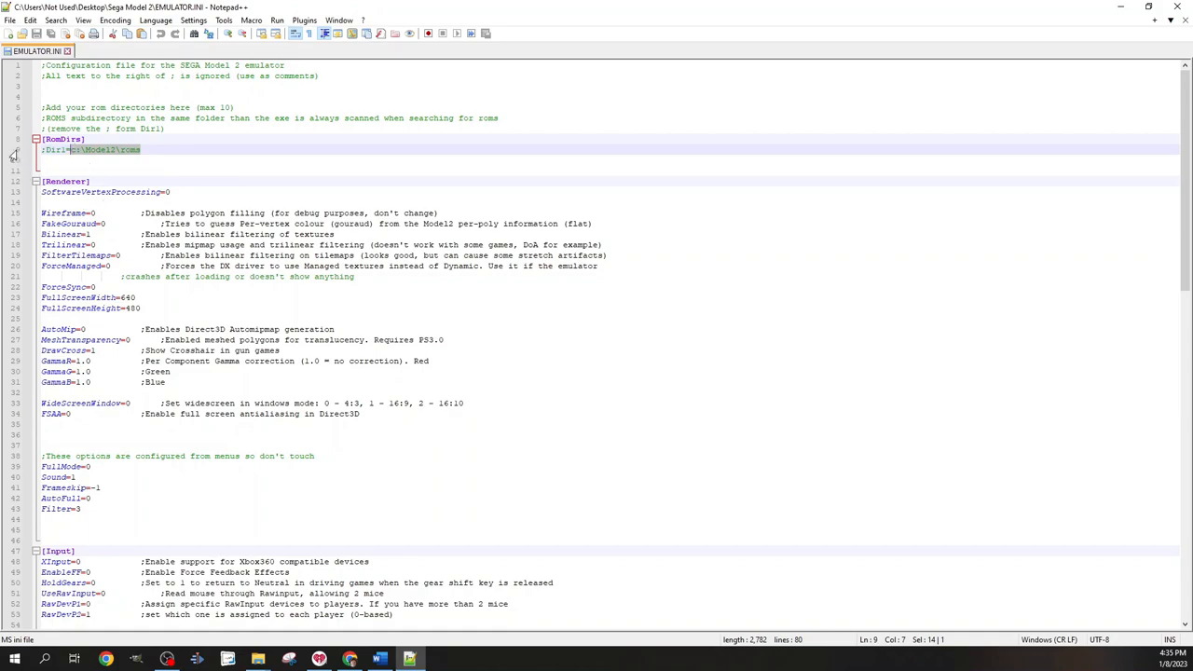
{"action": "mouse_move", "coordinate": [181, 183]}
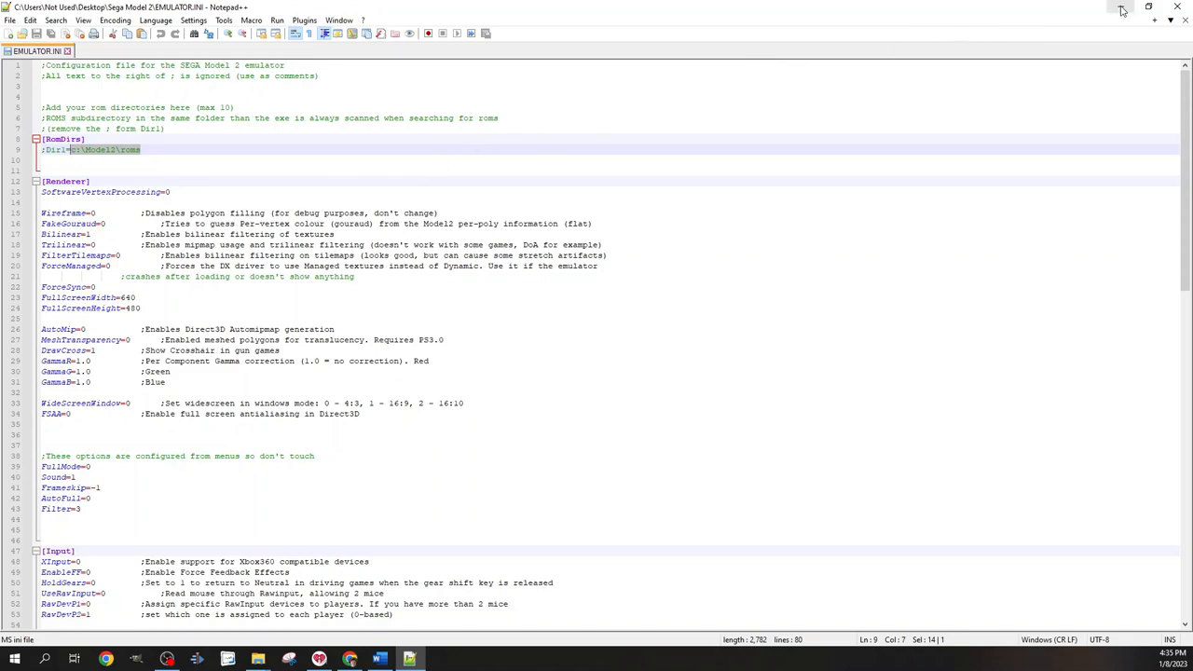
{"action": "mouse_move", "coordinate": [1122, 11]}
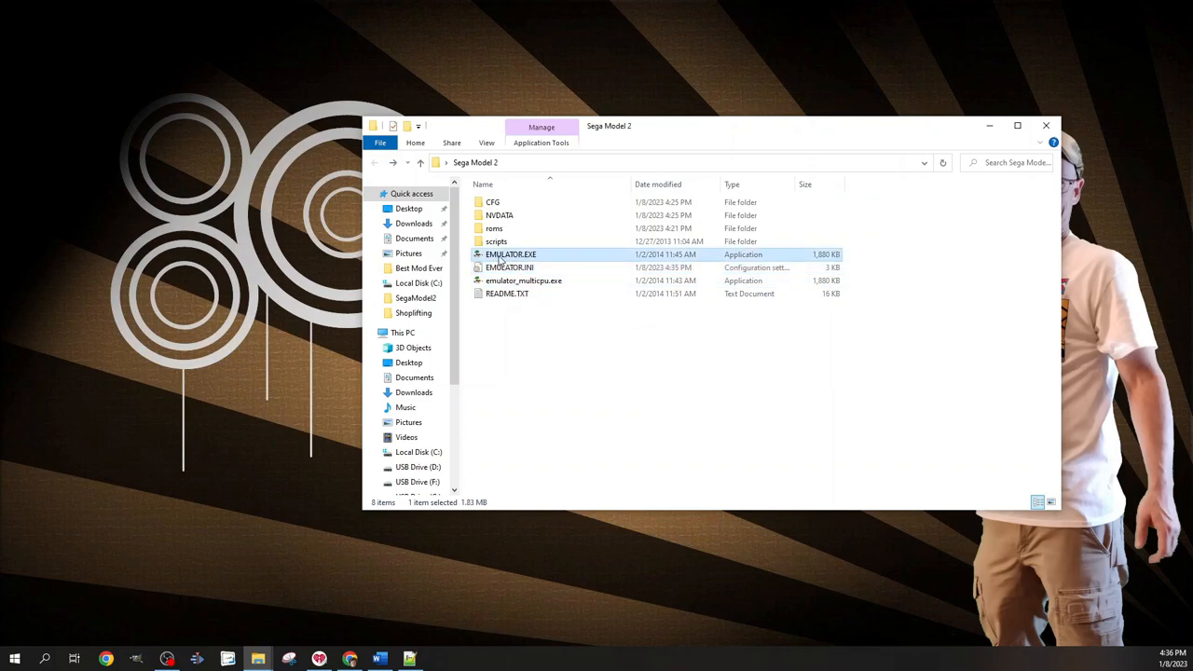
{"action": "mouse_move", "coordinate": [510, 279]}
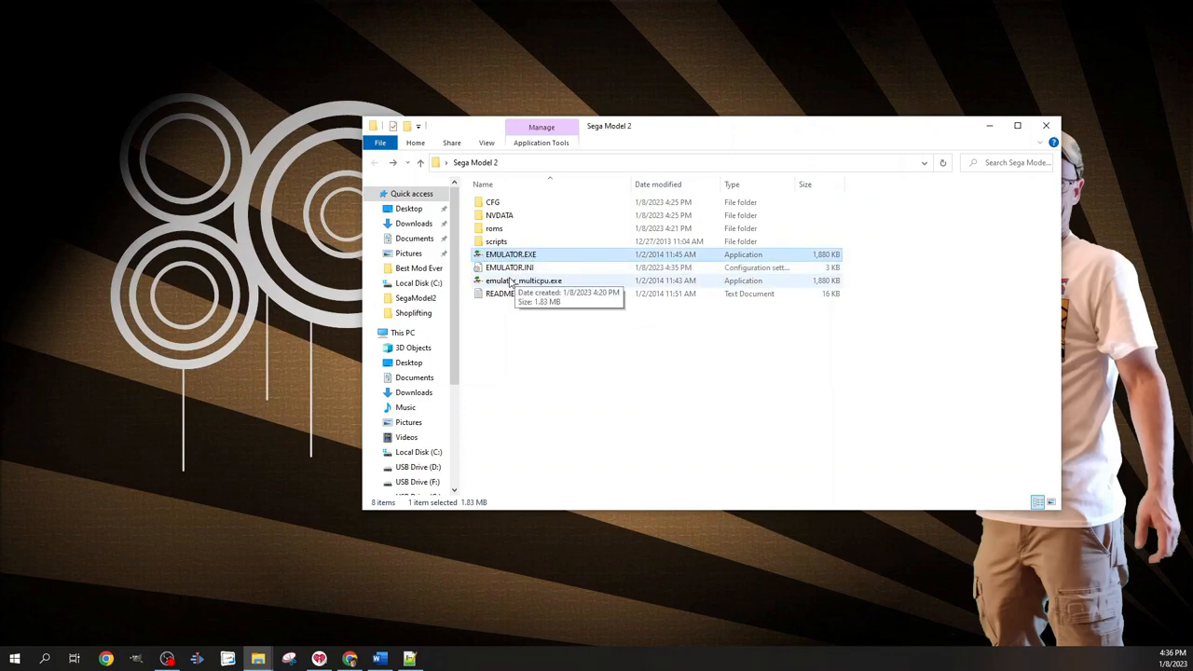
Launch emulator_multicpu.exe and browse the emulator's video options.
{"action": "left_click", "coordinate": [524, 279]}
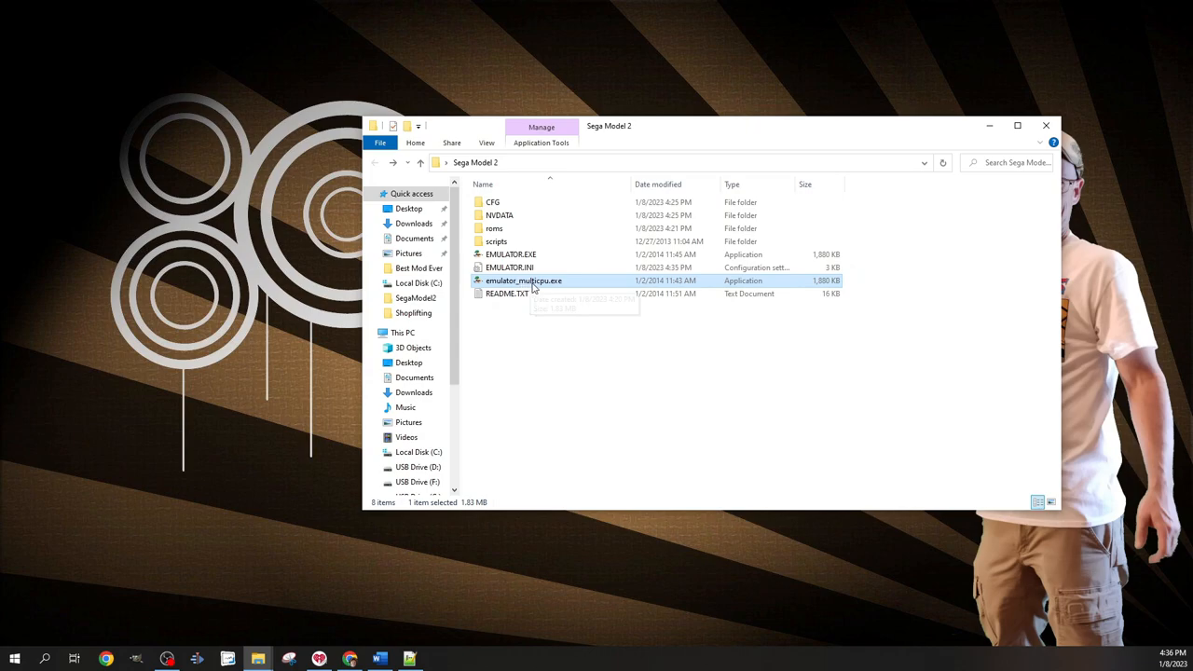
{"action": "left_click", "coordinate": [613, 382]}
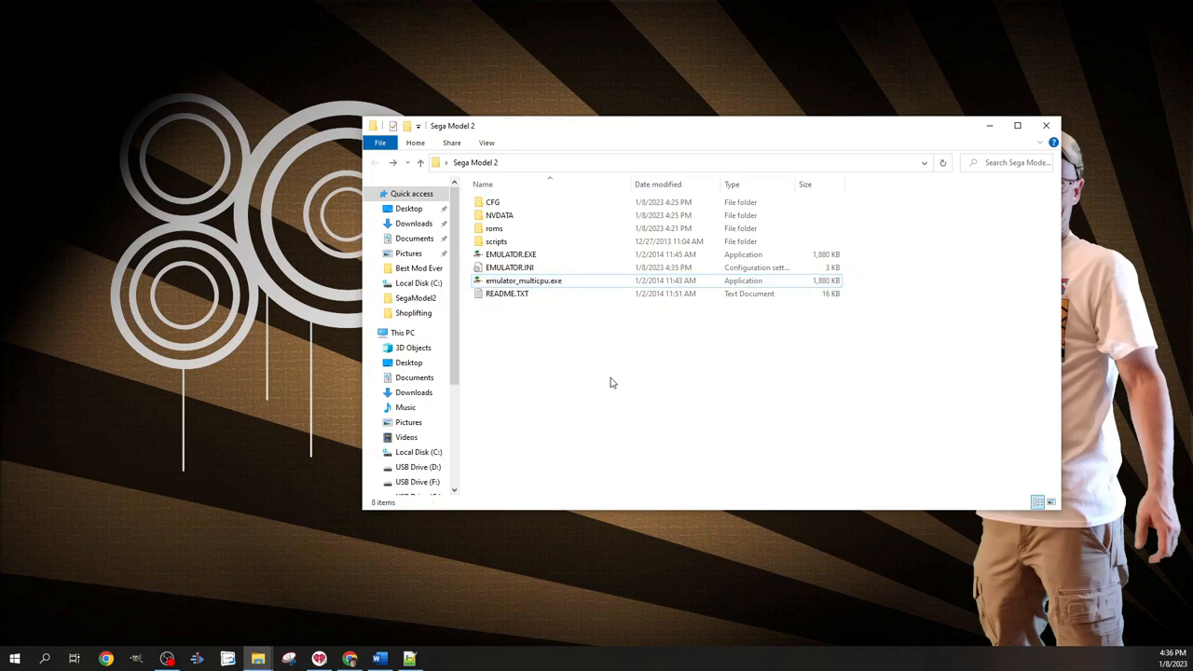
{"action": "left_click", "coordinate": [524, 280]}
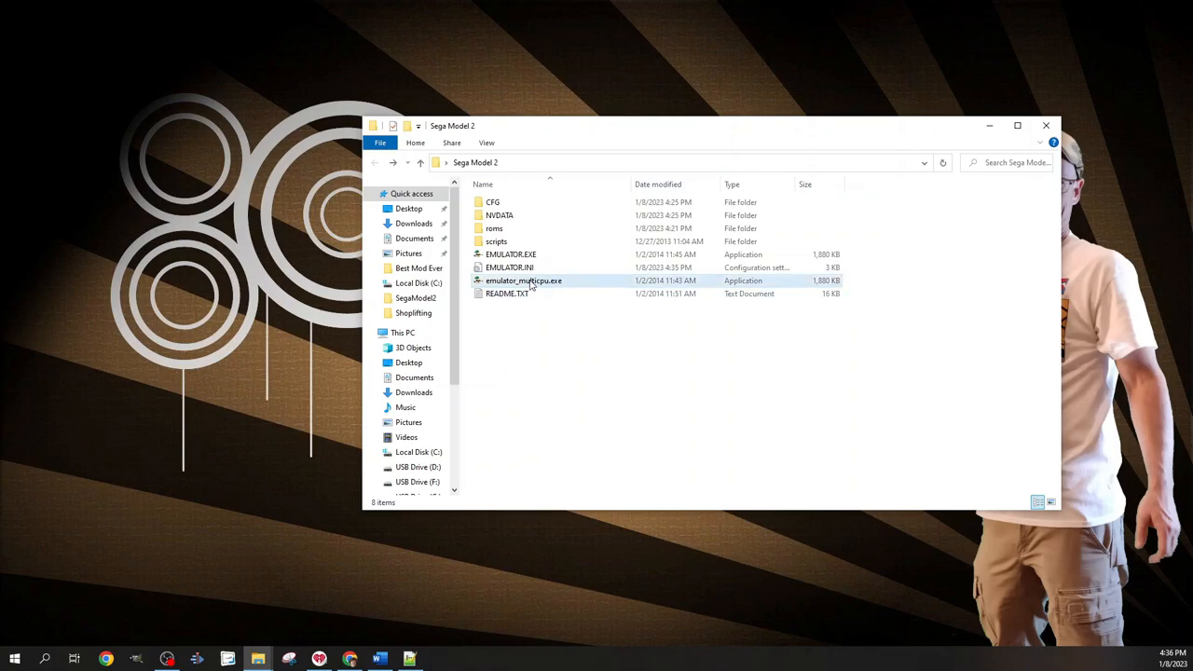
{"action": "double_click", "coordinate": [523, 279]}
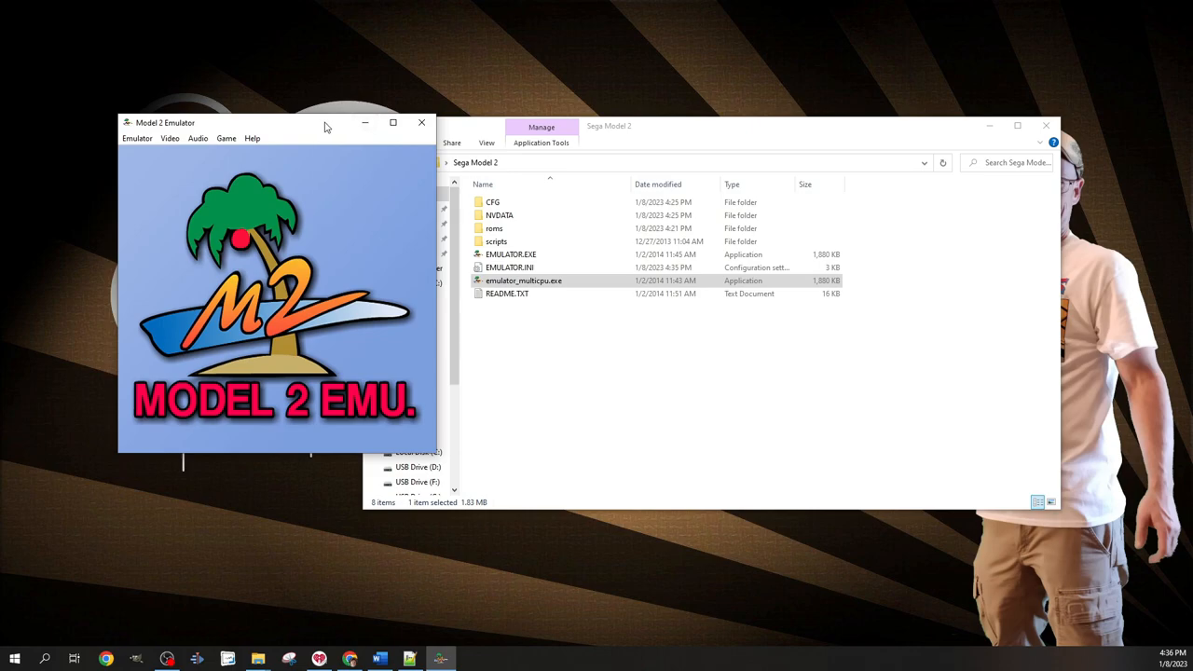
{"action": "left_click", "coordinate": [665, 168]}
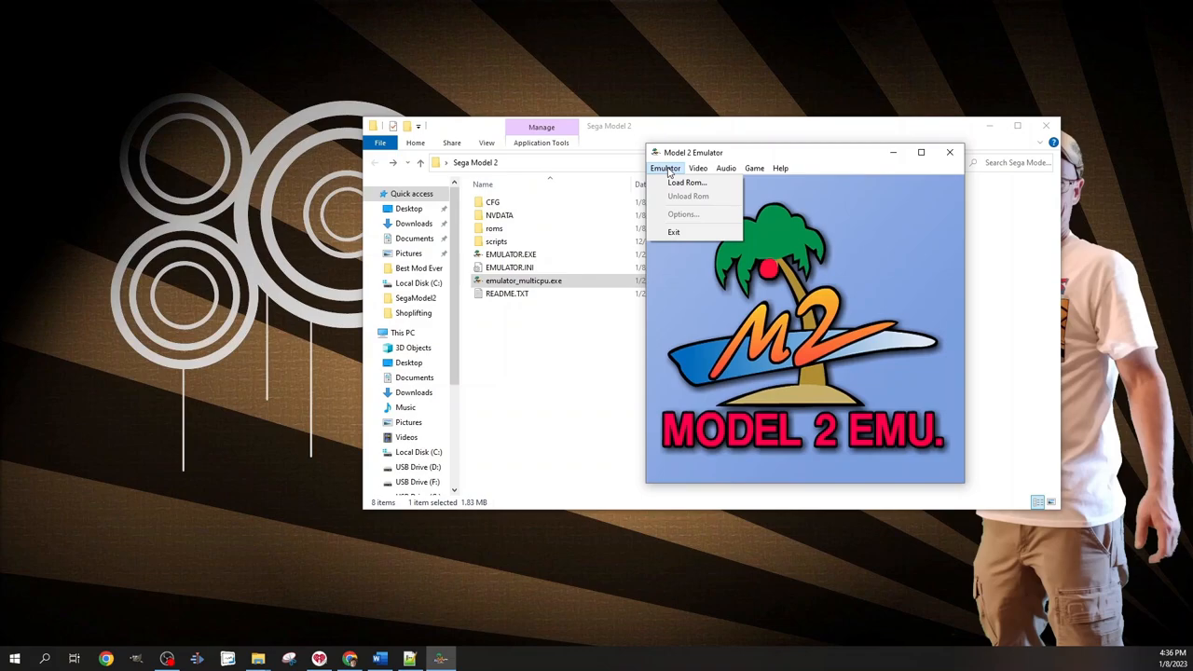
{"action": "left_click", "coordinate": [697, 168]}
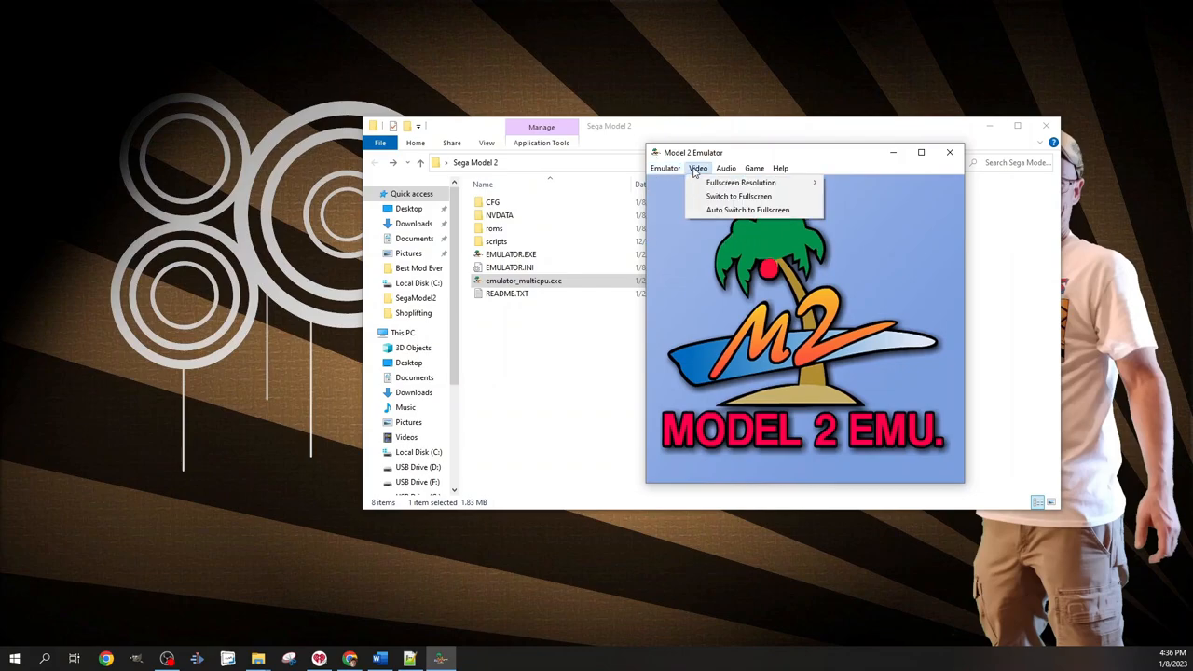
{"action": "mouse_move", "coordinate": [741, 182]}
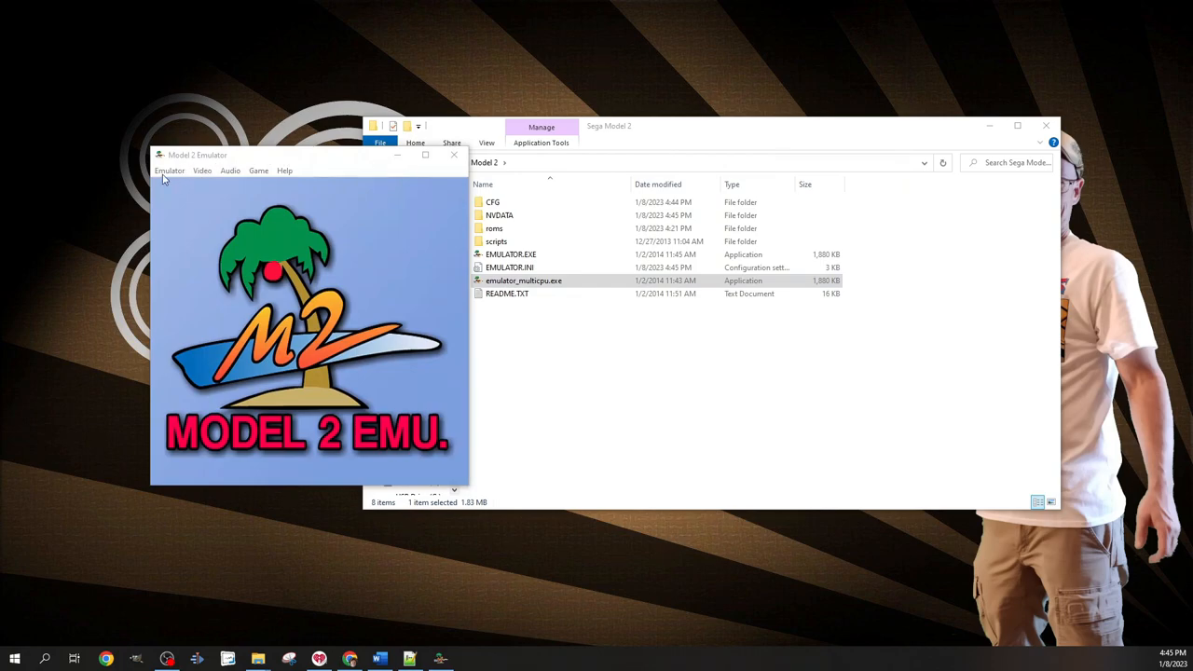
Load the Daytona USA: GTX2004 romset from the Load Rom list.
{"action": "left_click", "coordinate": [168, 172]}
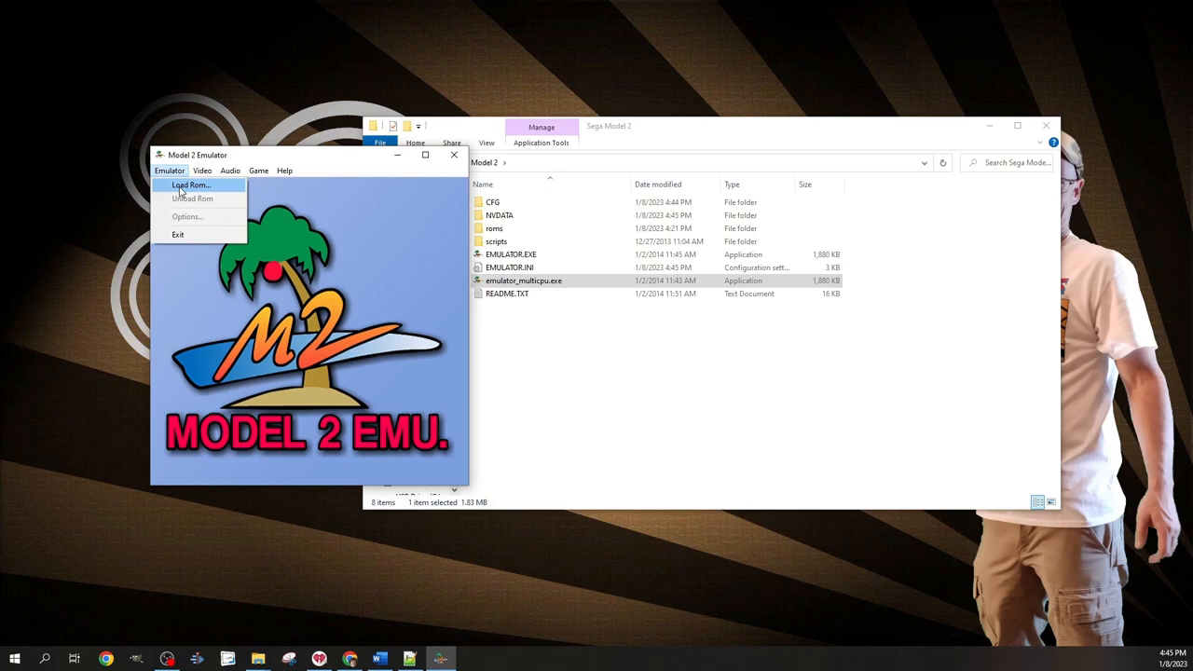
{"action": "left_click", "coordinate": [191, 184]}
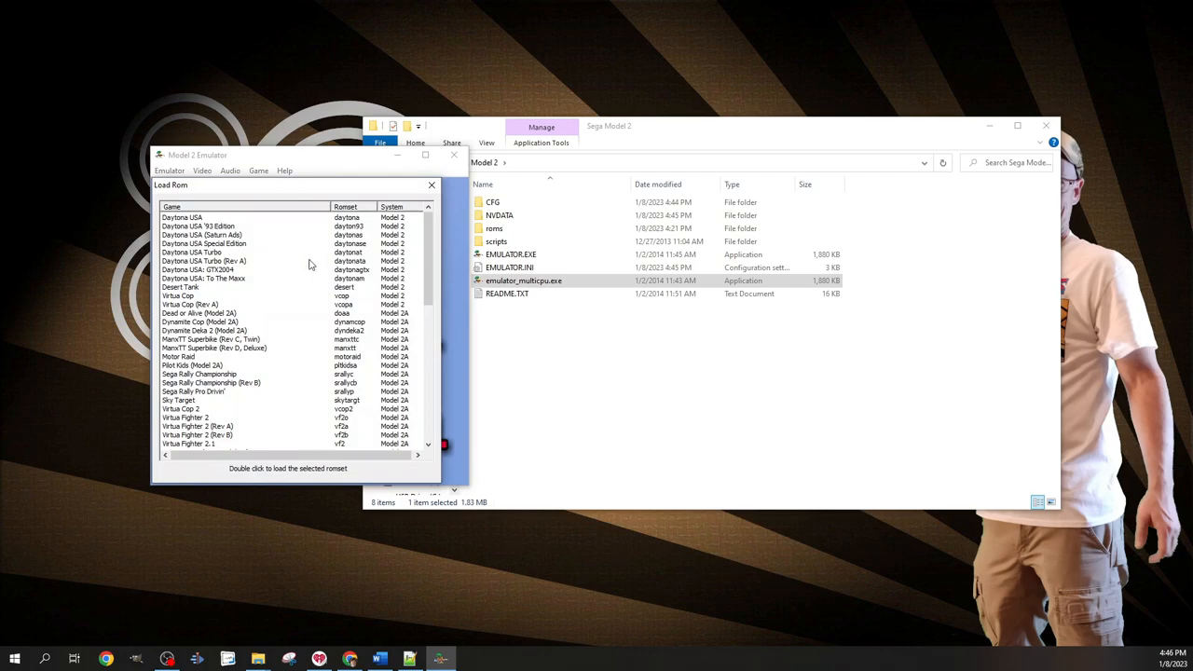
{"action": "mouse_move", "coordinate": [212, 272]}
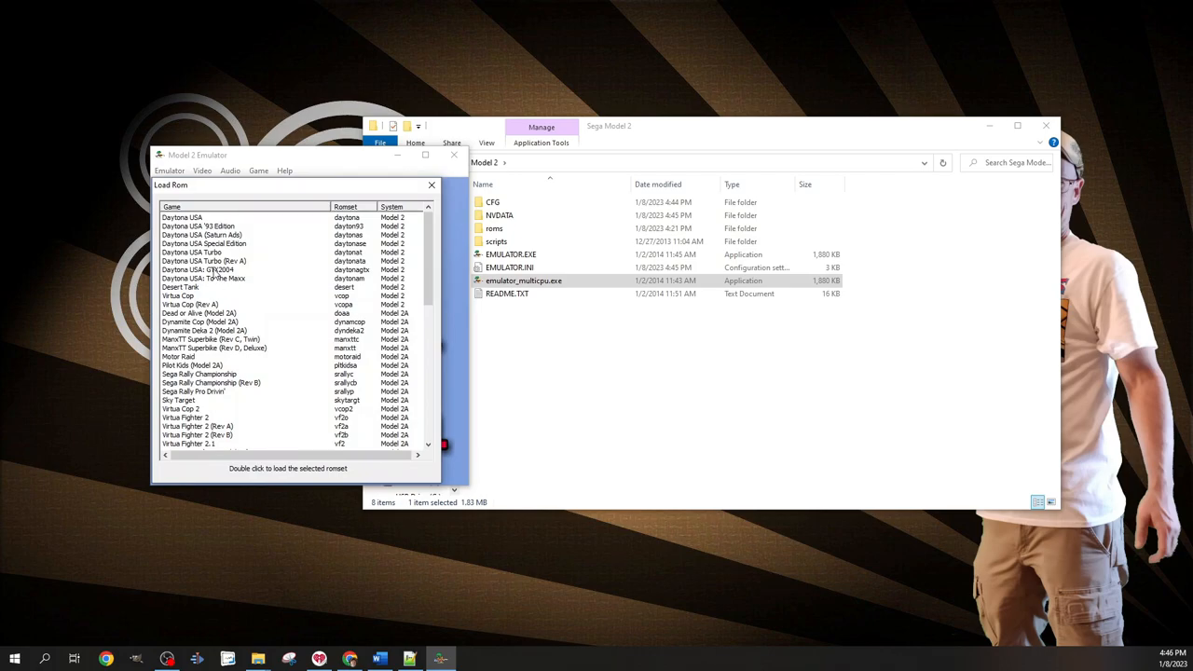
{"action": "left_click", "coordinate": [223, 268]}
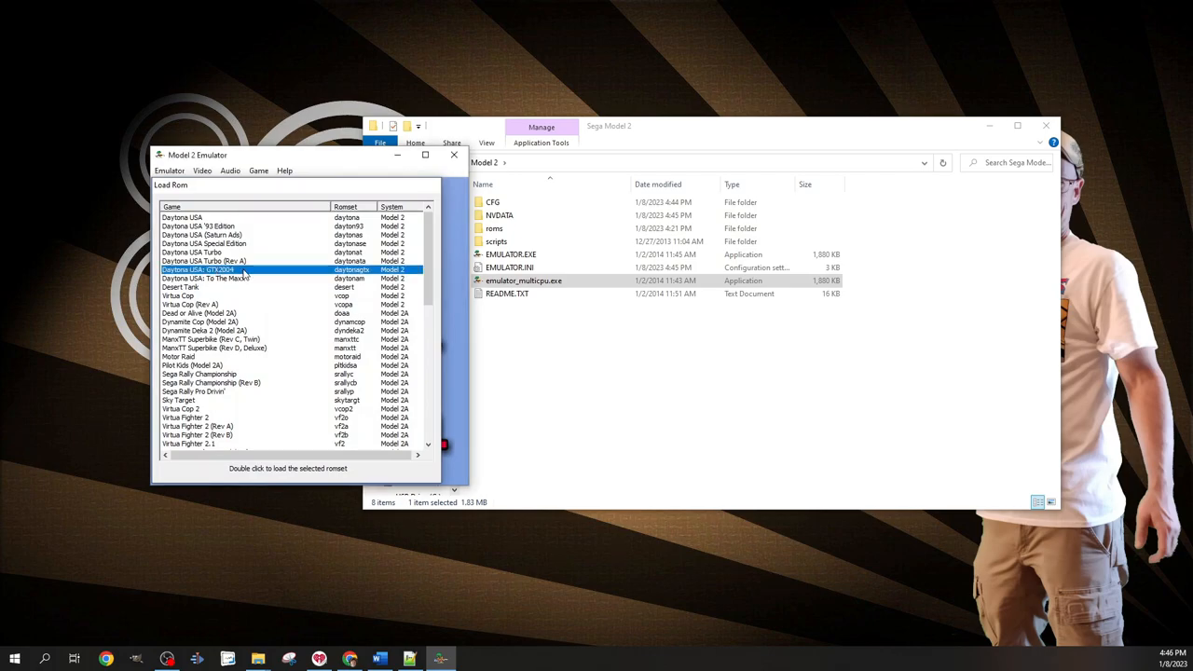
{"action": "double_click", "coordinate": [196, 268]}
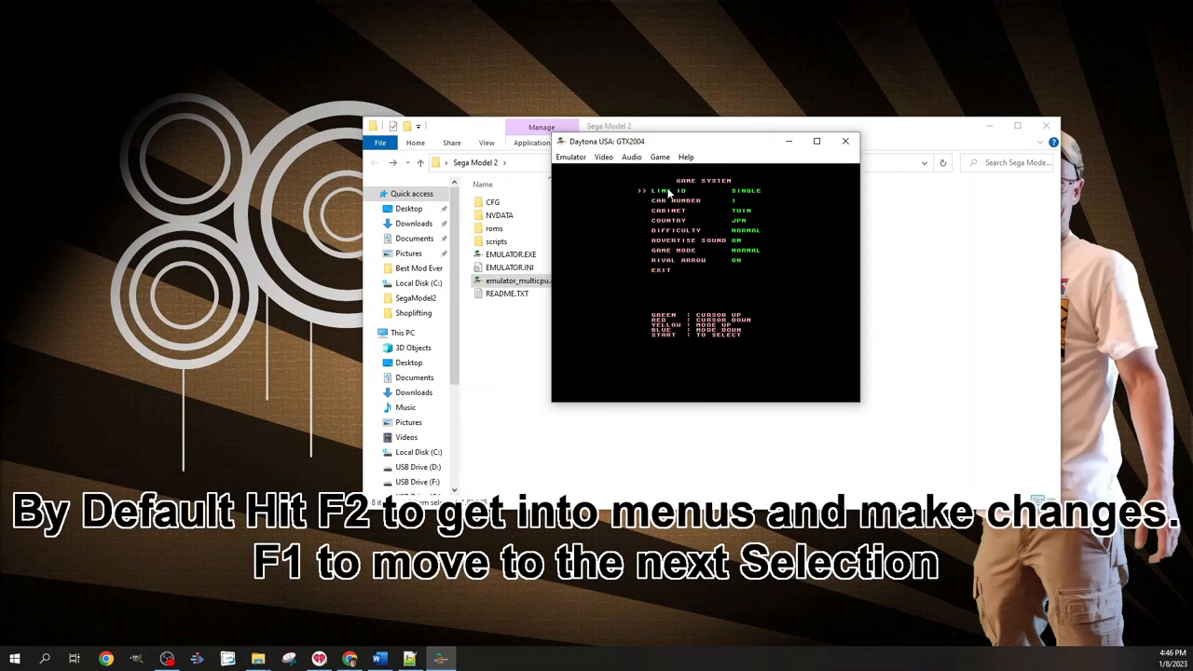
Step through Daytona's test menu with F1 and exit test mode with F2.
{"action": "key", "text": "f1"}
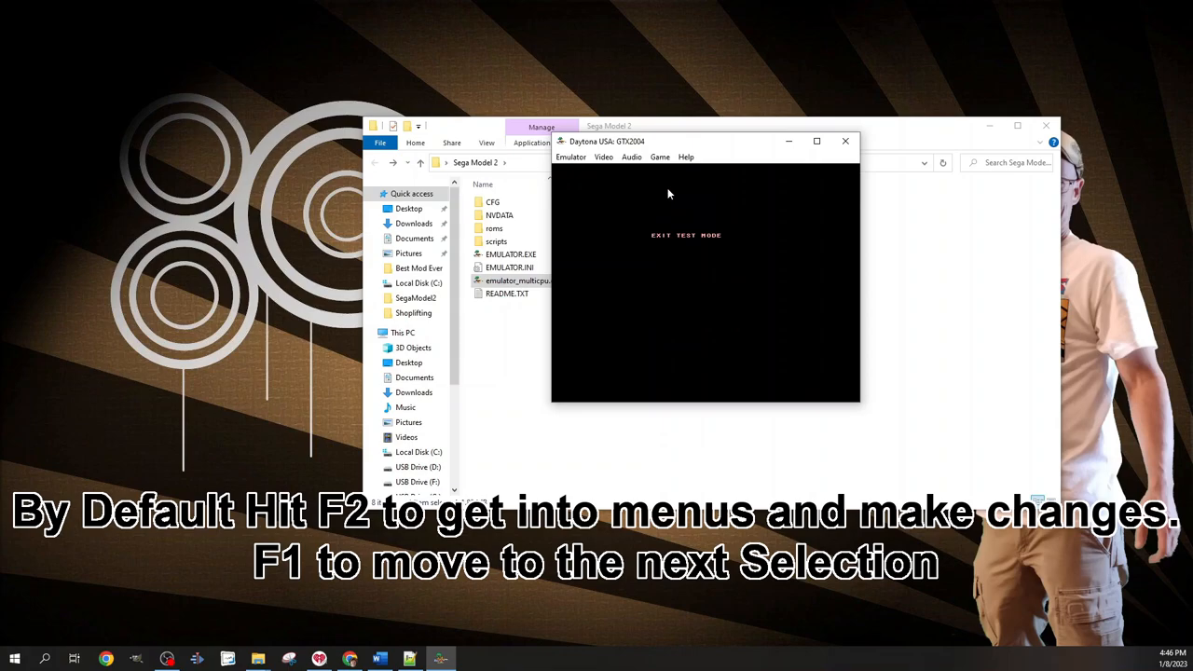
{"action": "mouse_move", "coordinate": [659, 196]}
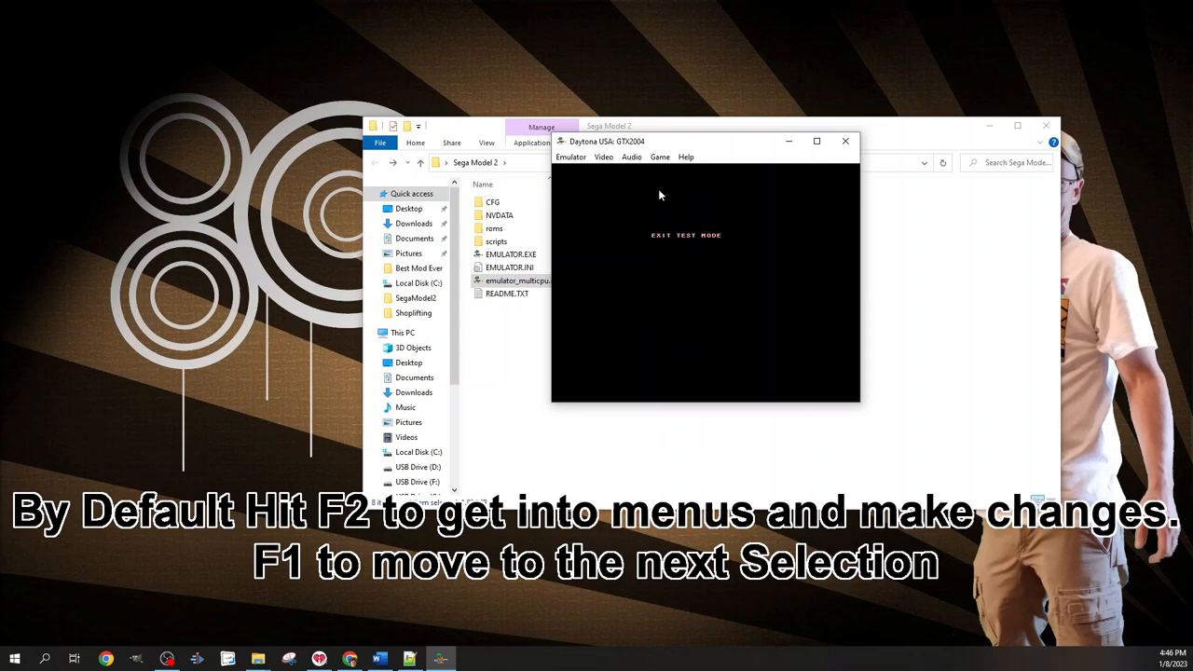
{"action": "key", "text": "f2"}
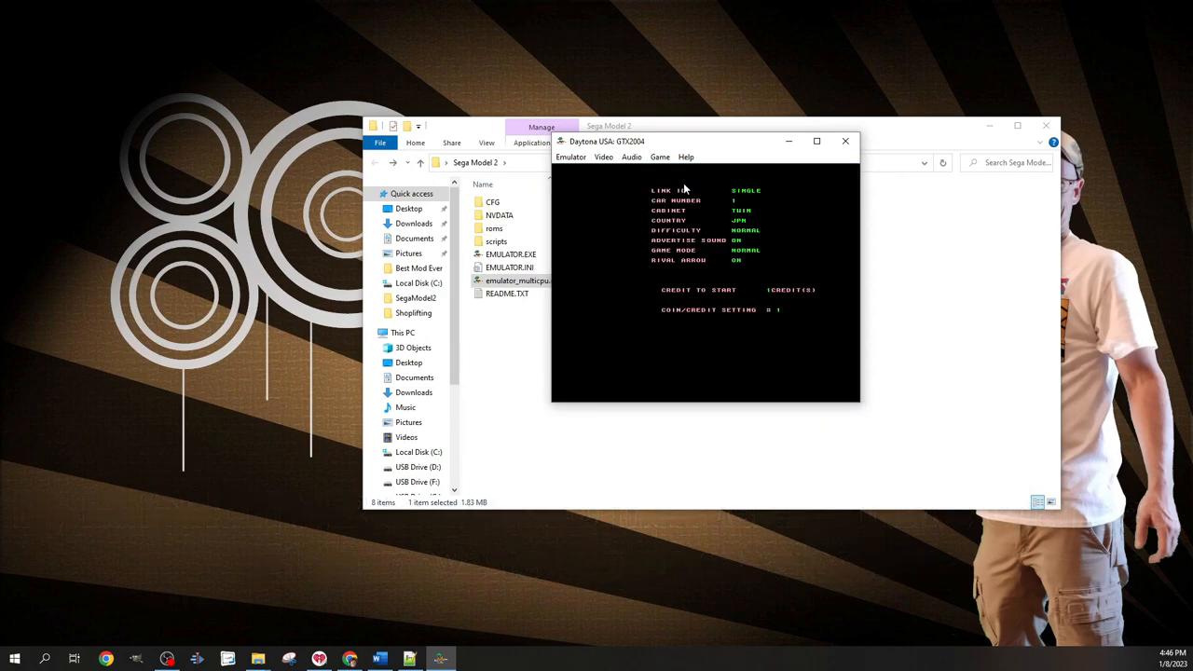
Set steering and brake to analog and remap Coin 1 and Start to Joy 1 Buttons 7 and 8.
{"action": "left_click", "coordinate": [659, 156]}
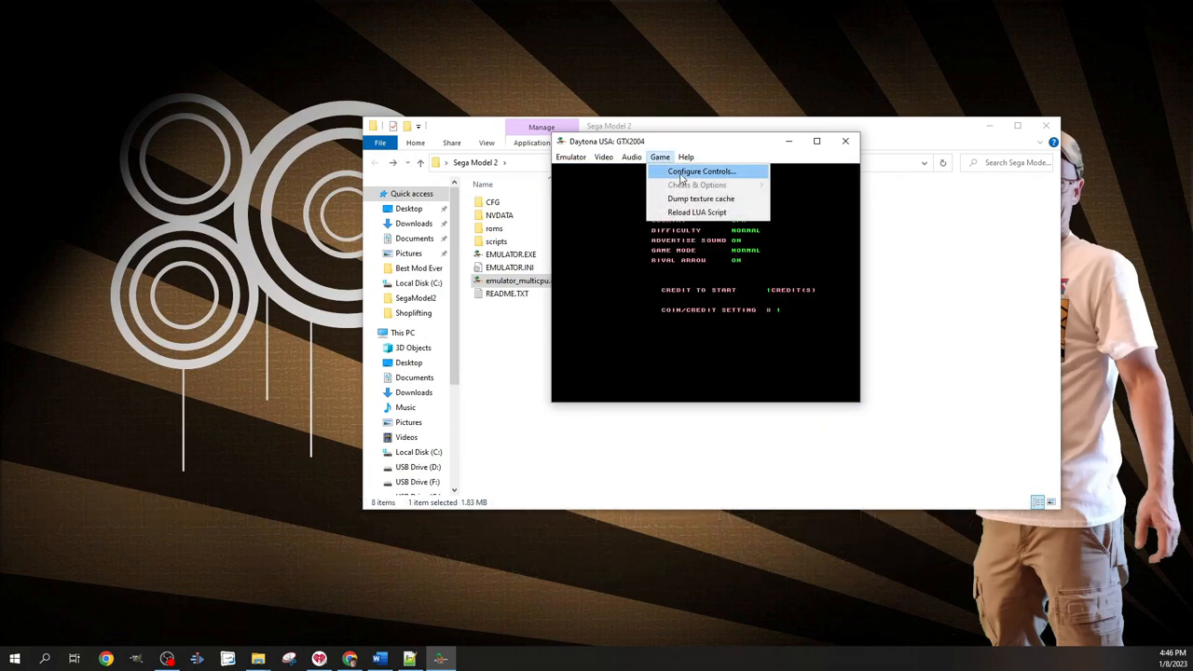
{"action": "left_click", "coordinate": [701, 171]}
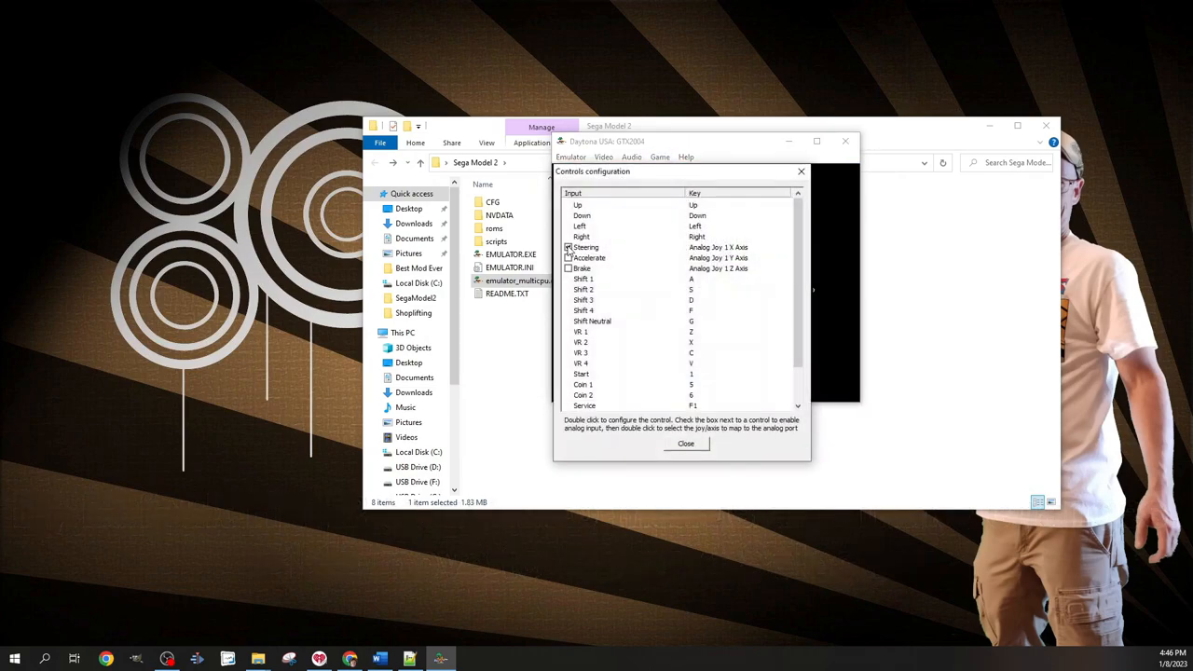
{"action": "double_click", "coordinate": [585, 245]}
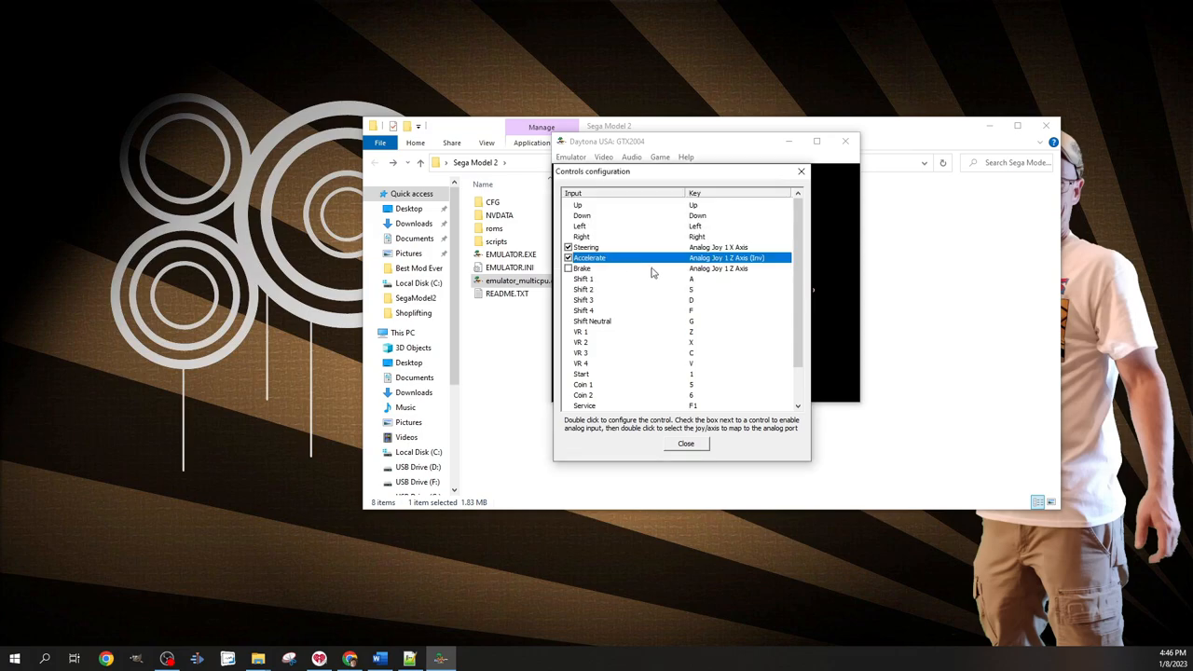
{"action": "left_click", "coordinate": [569, 269]}
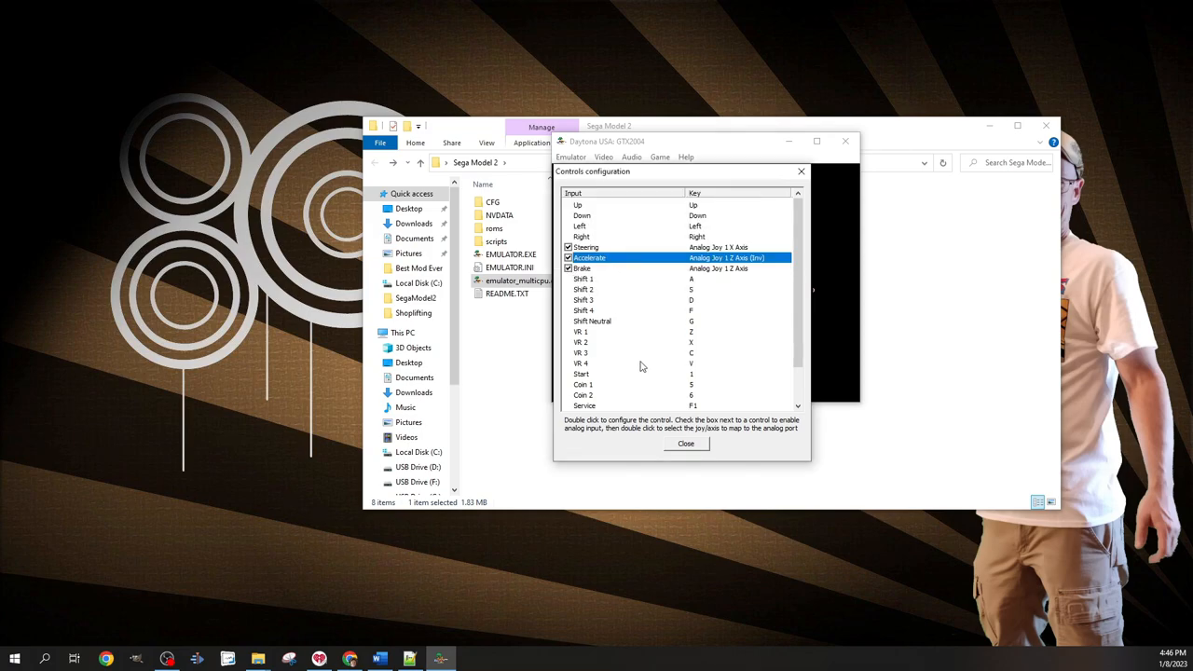
{"action": "left_click", "coordinate": [633, 384]}
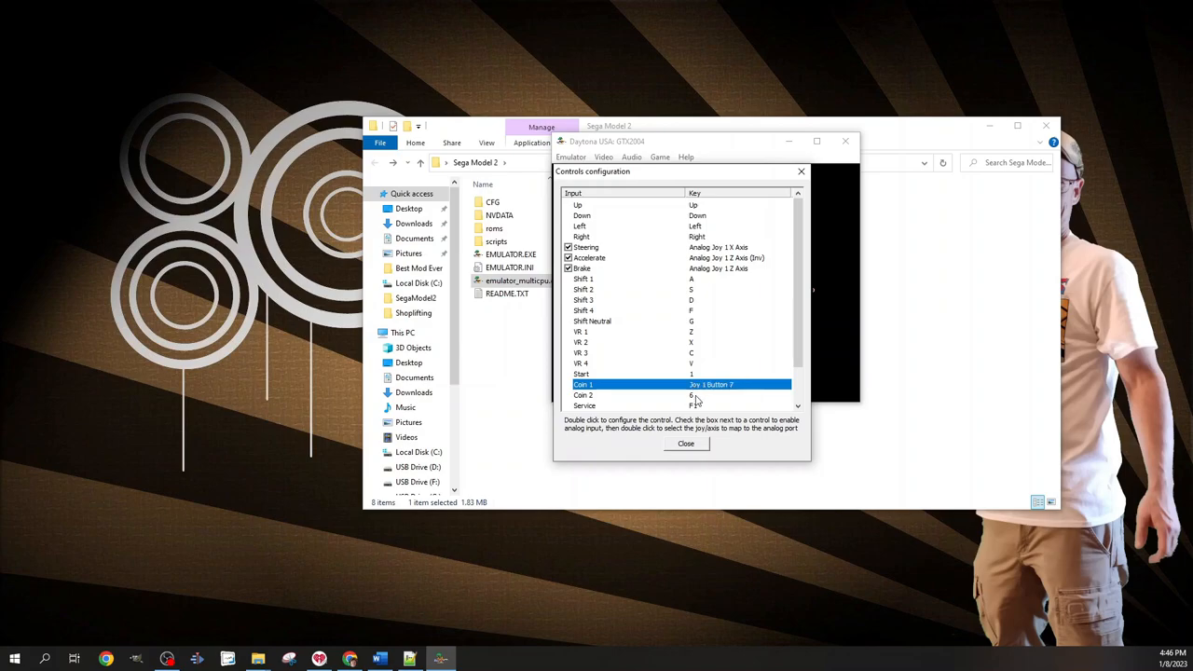
{"action": "mouse_move", "coordinate": [693, 380]}
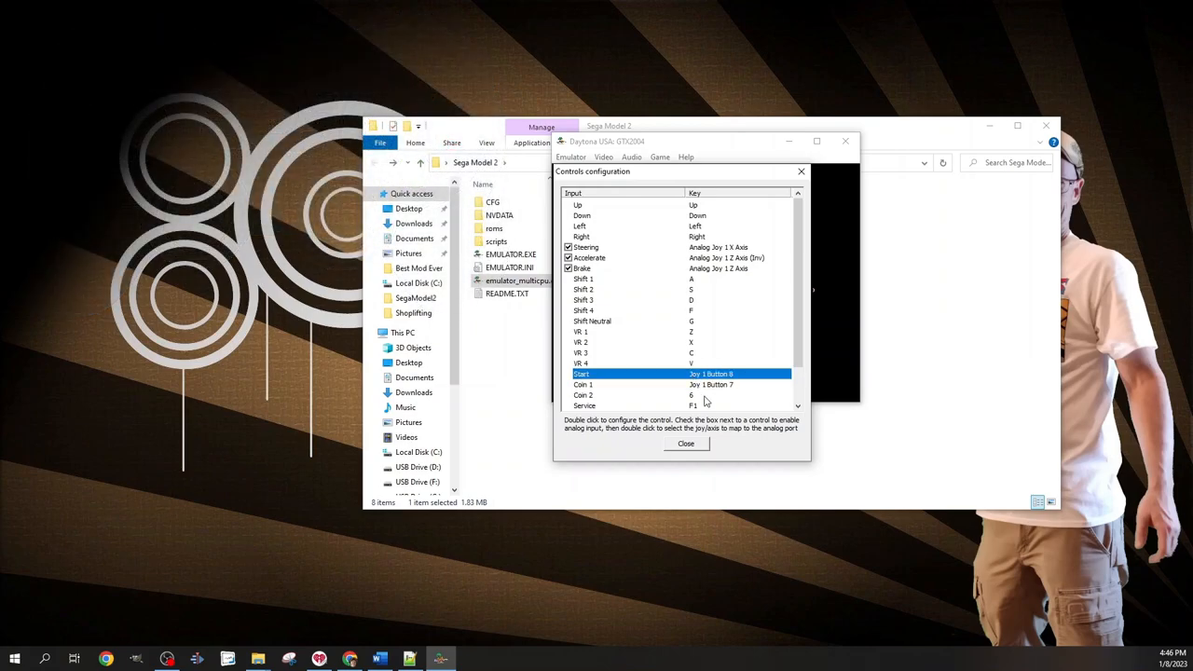
{"action": "left_click", "coordinate": [686, 443]}
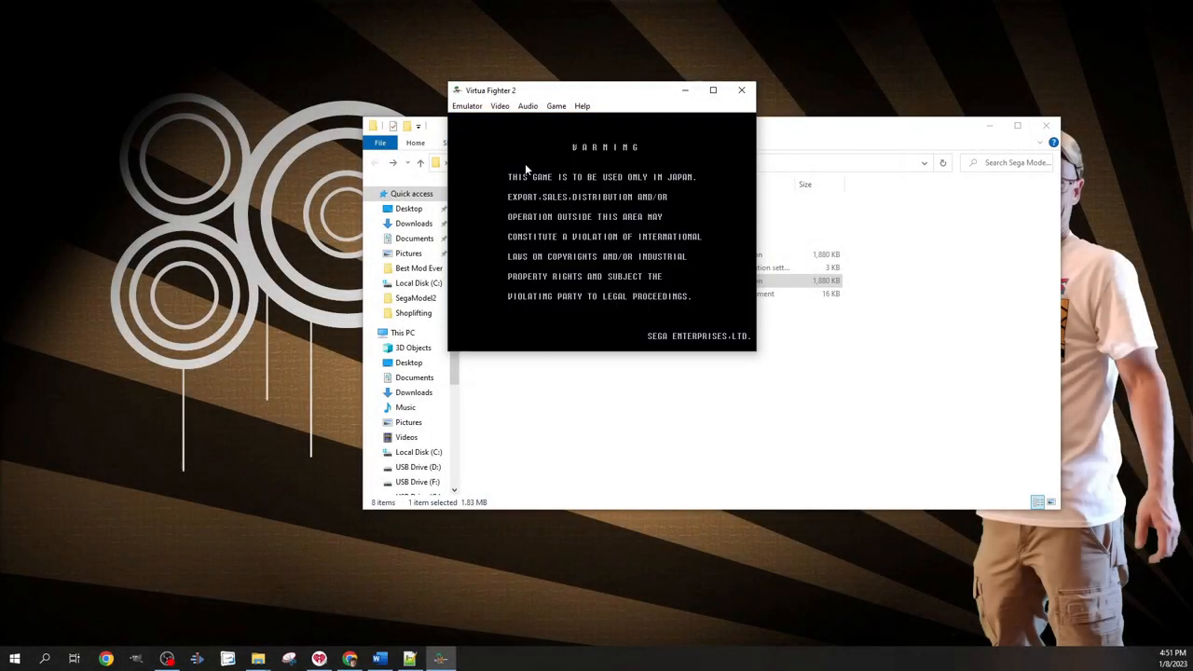
{"action": "mouse_move", "coordinate": [530, 141]}
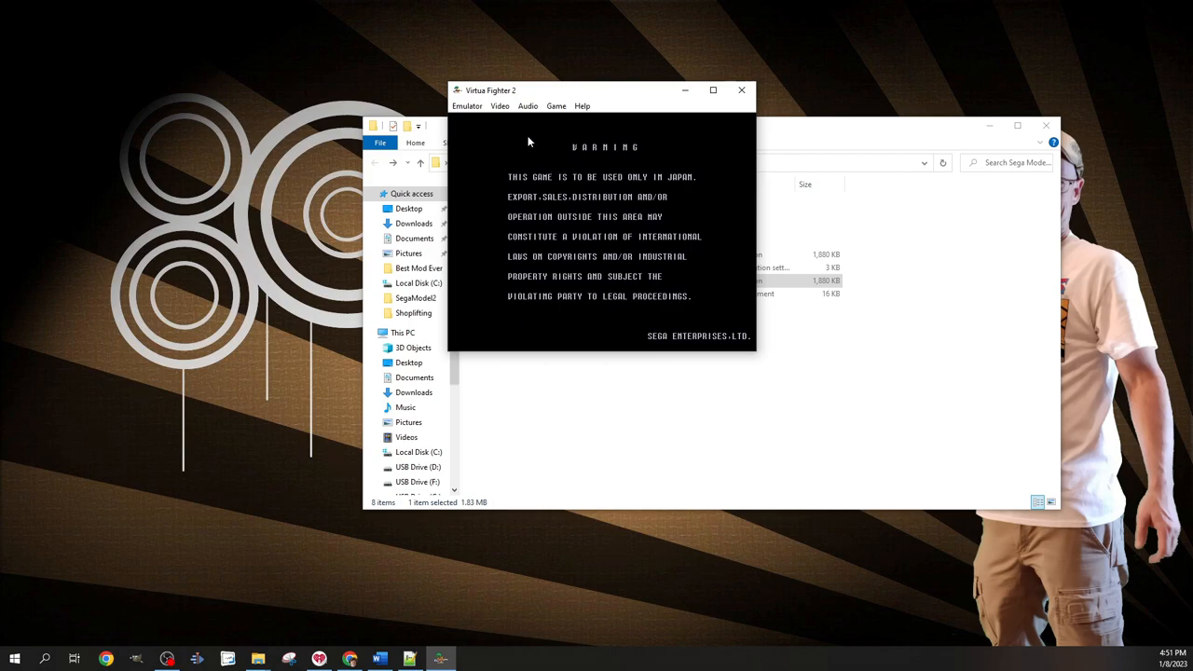
Remap Player 1 Right, Buttons 1-4 and Start to joystick 1 in Configure Controls.
{"action": "left_click", "coordinate": [555, 104]}
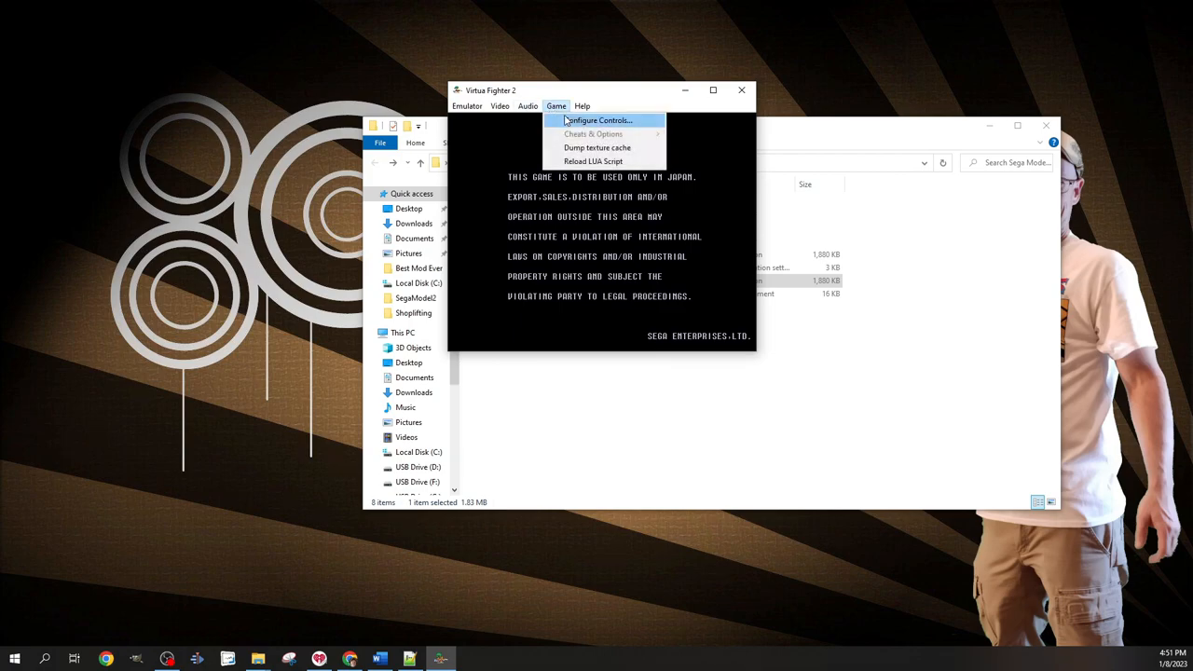
{"action": "left_click", "coordinate": [600, 120]}
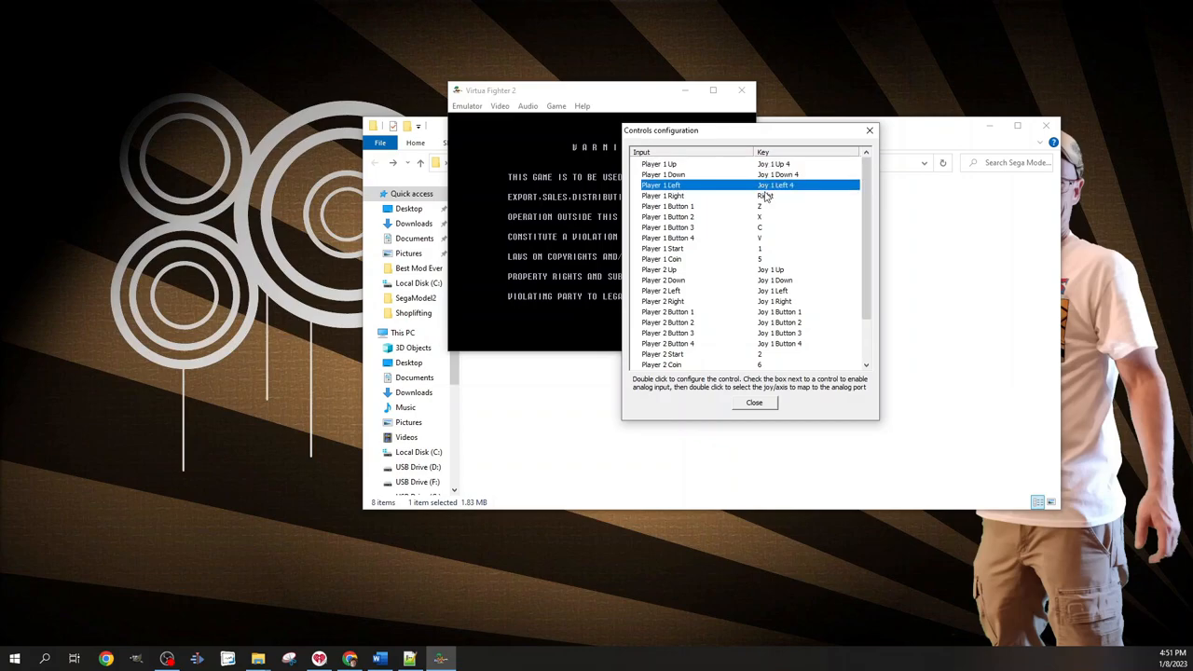
{"action": "left_click", "coordinate": [661, 196]}
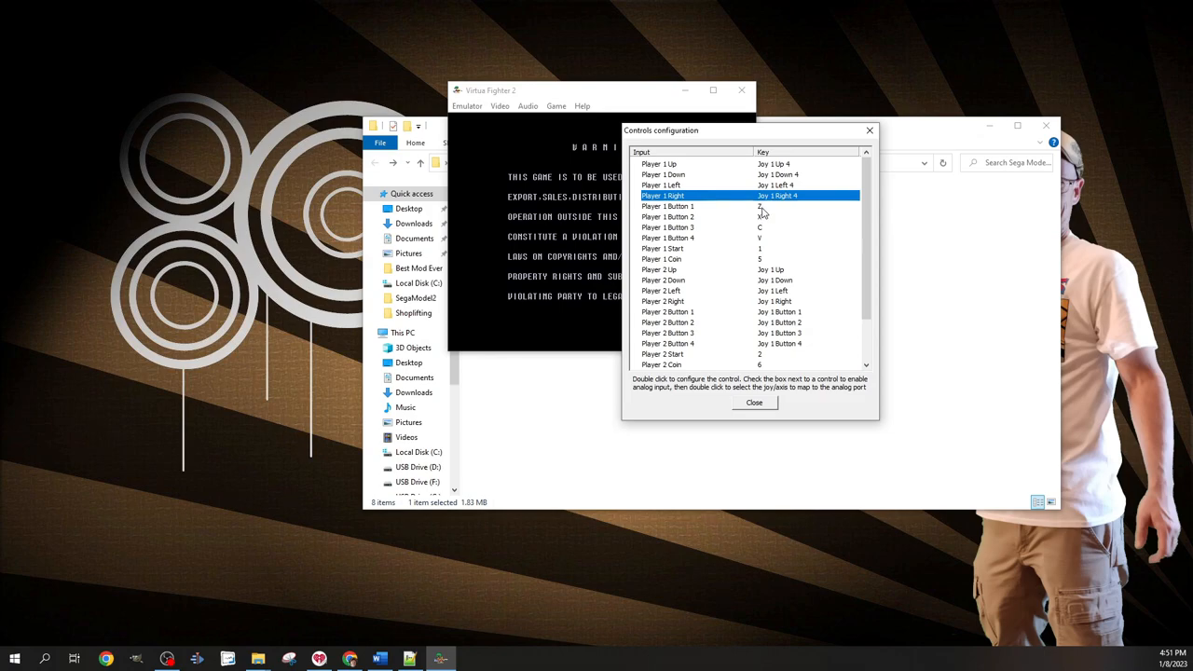
{"action": "mouse_move", "coordinate": [764, 212]}
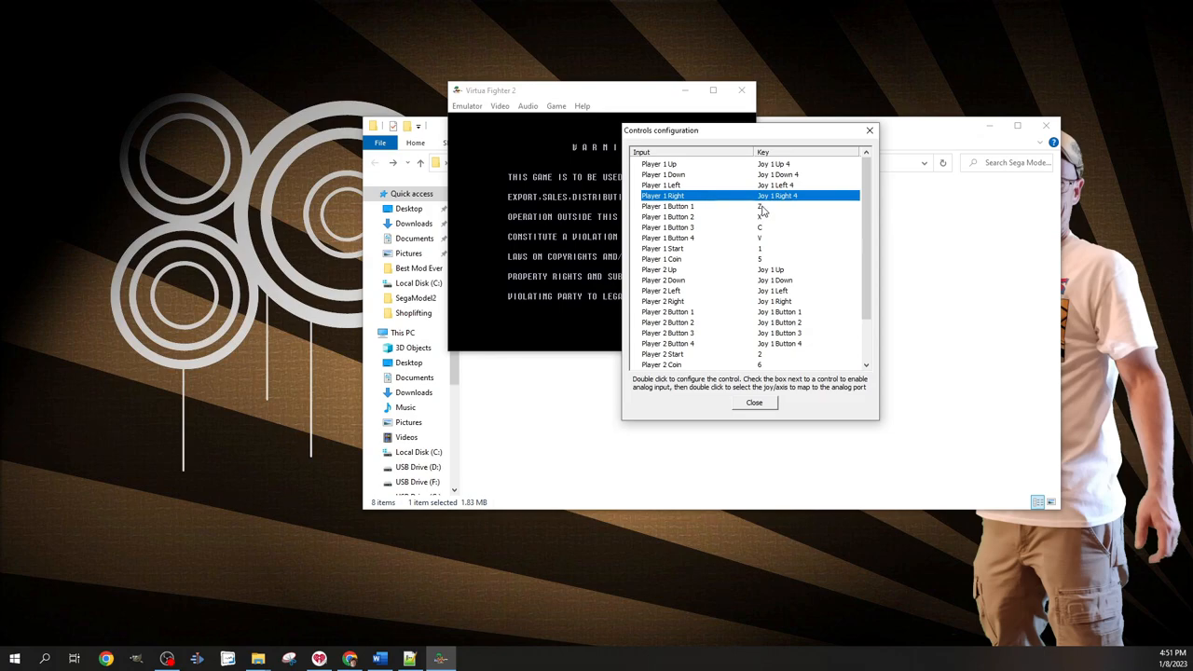
{"action": "left_click", "coordinate": [667, 205]}
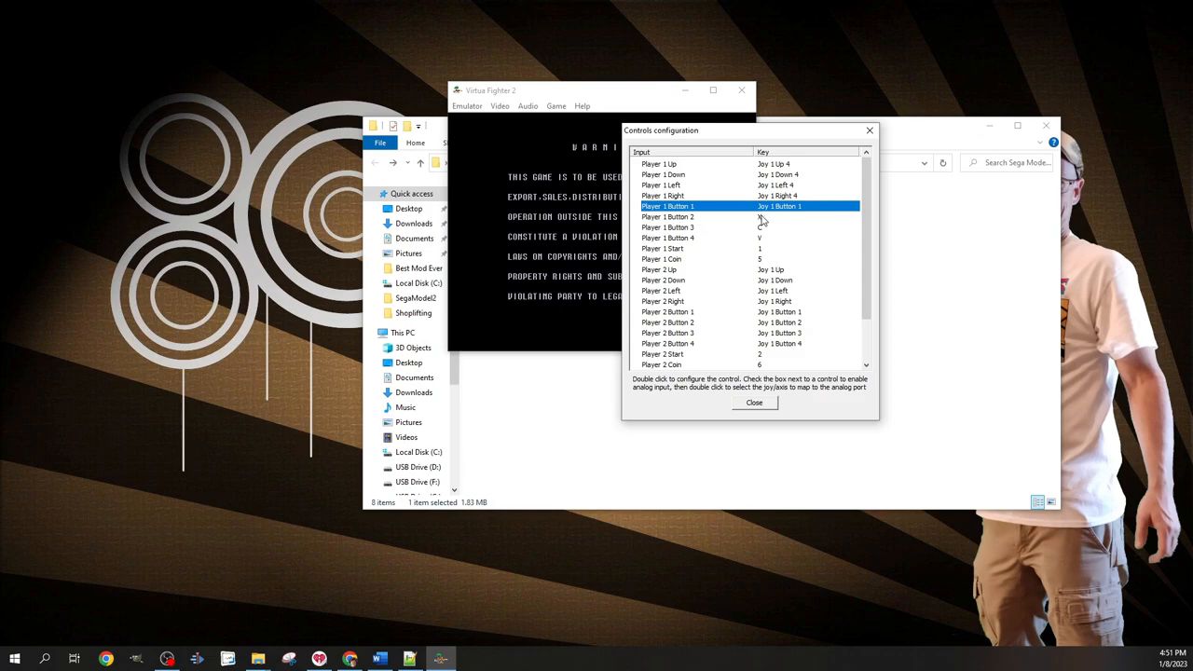
{"action": "left_click", "coordinate": [667, 228]}
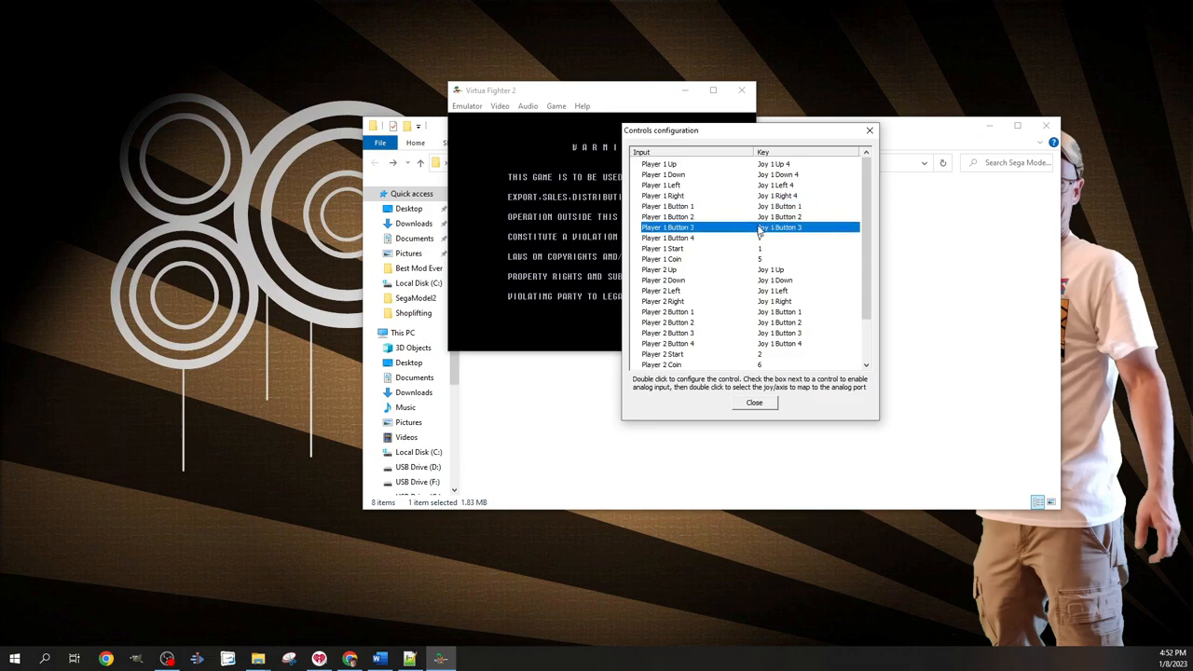
{"action": "left_click", "coordinate": [667, 239]}
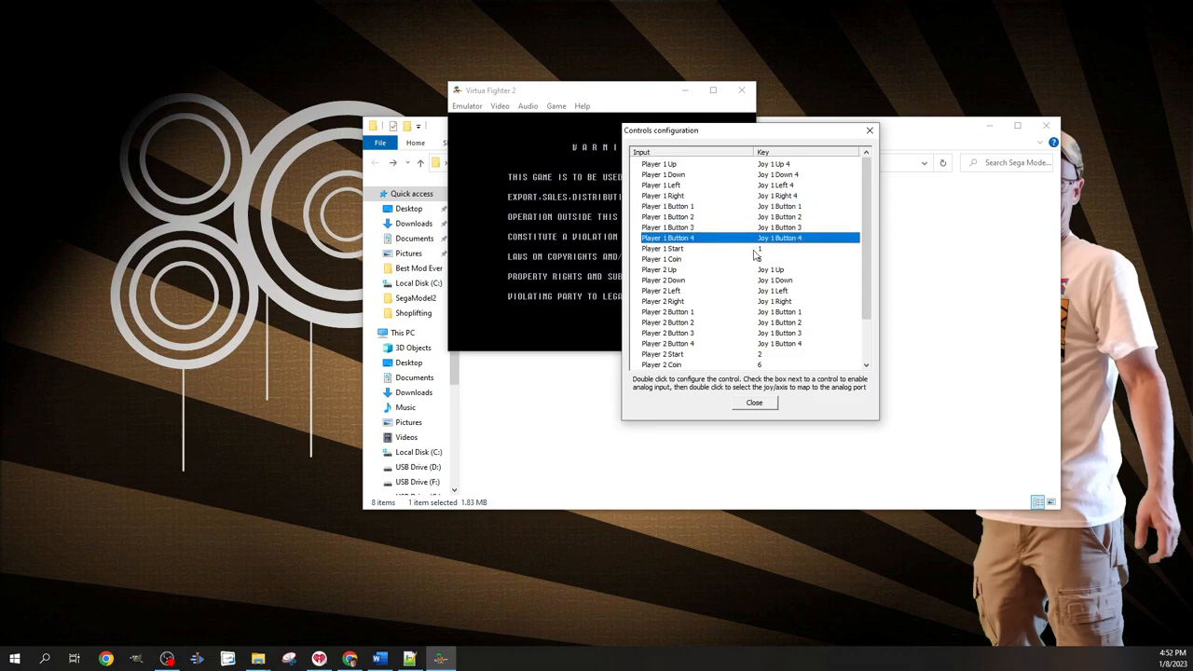
{"action": "left_click", "coordinate": [661, 248]}
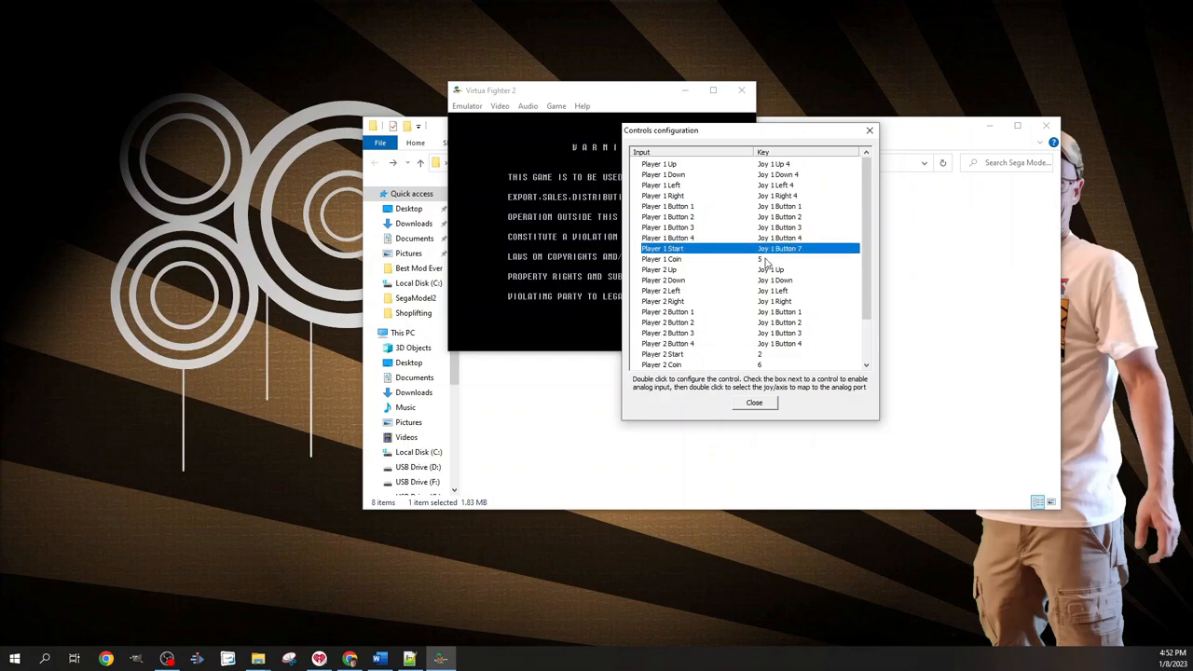